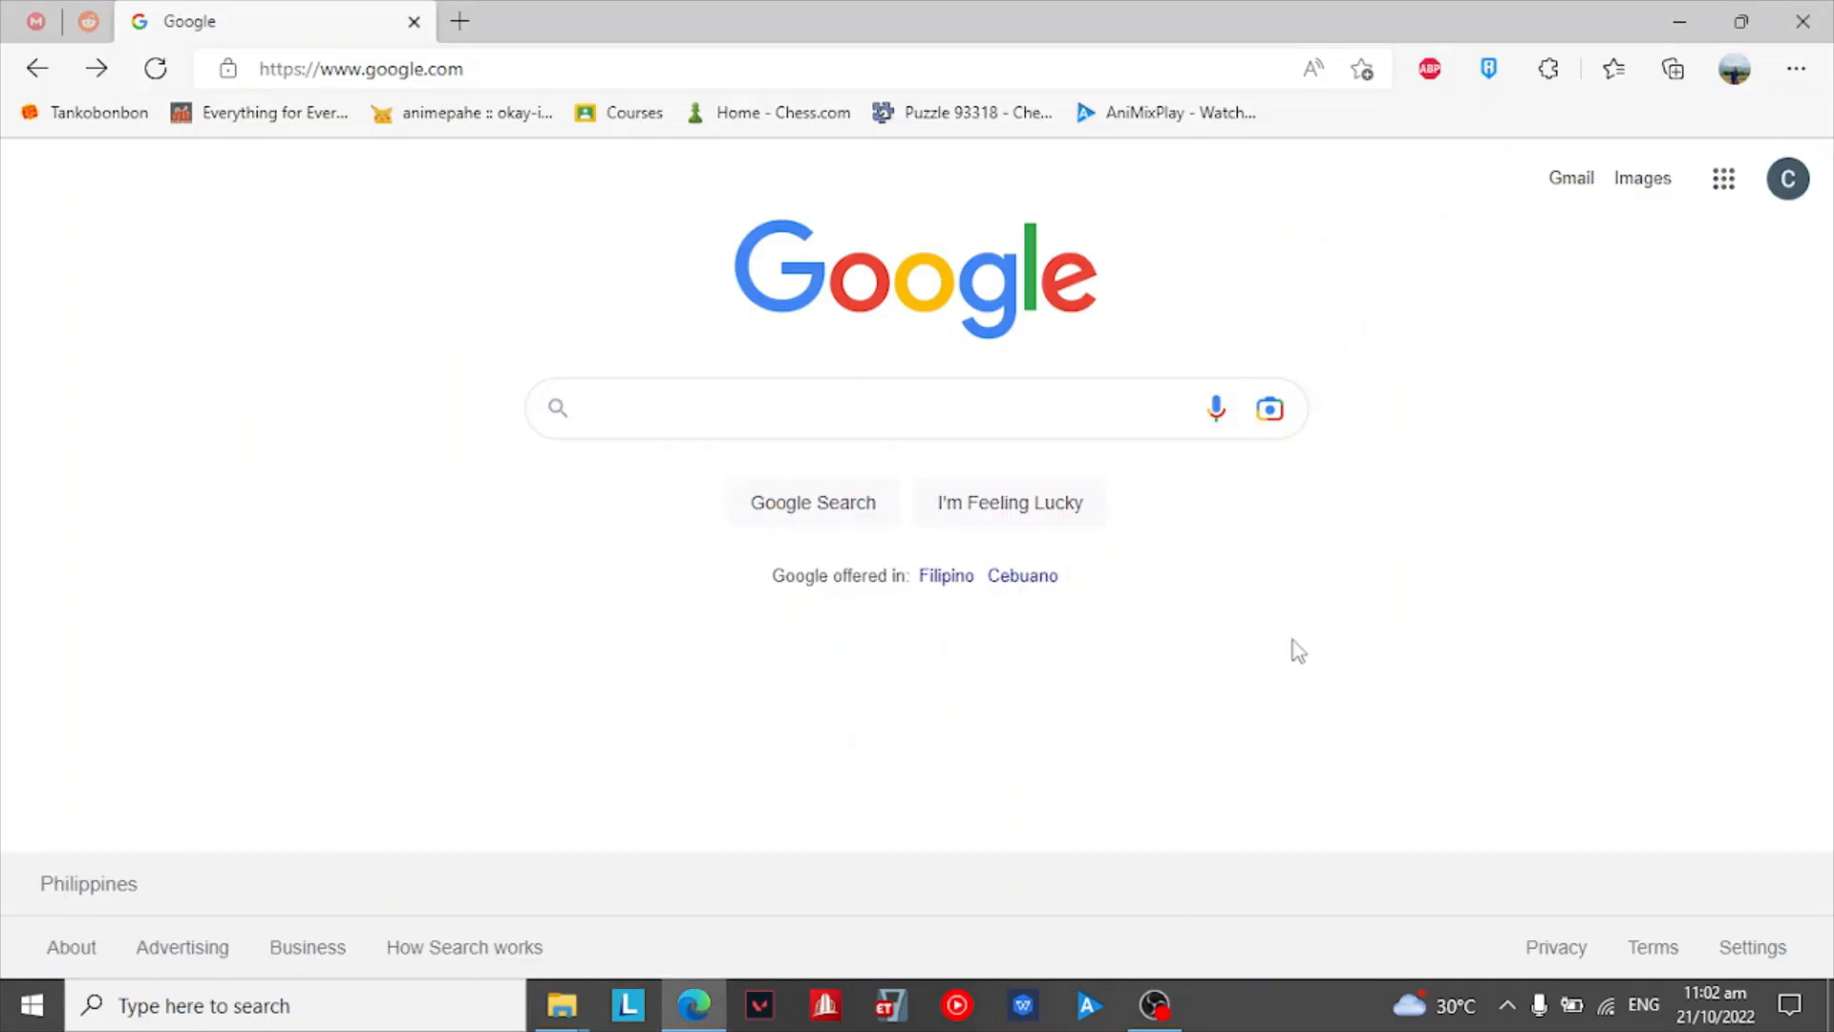
pyautogui.moveTo(1188, 624)
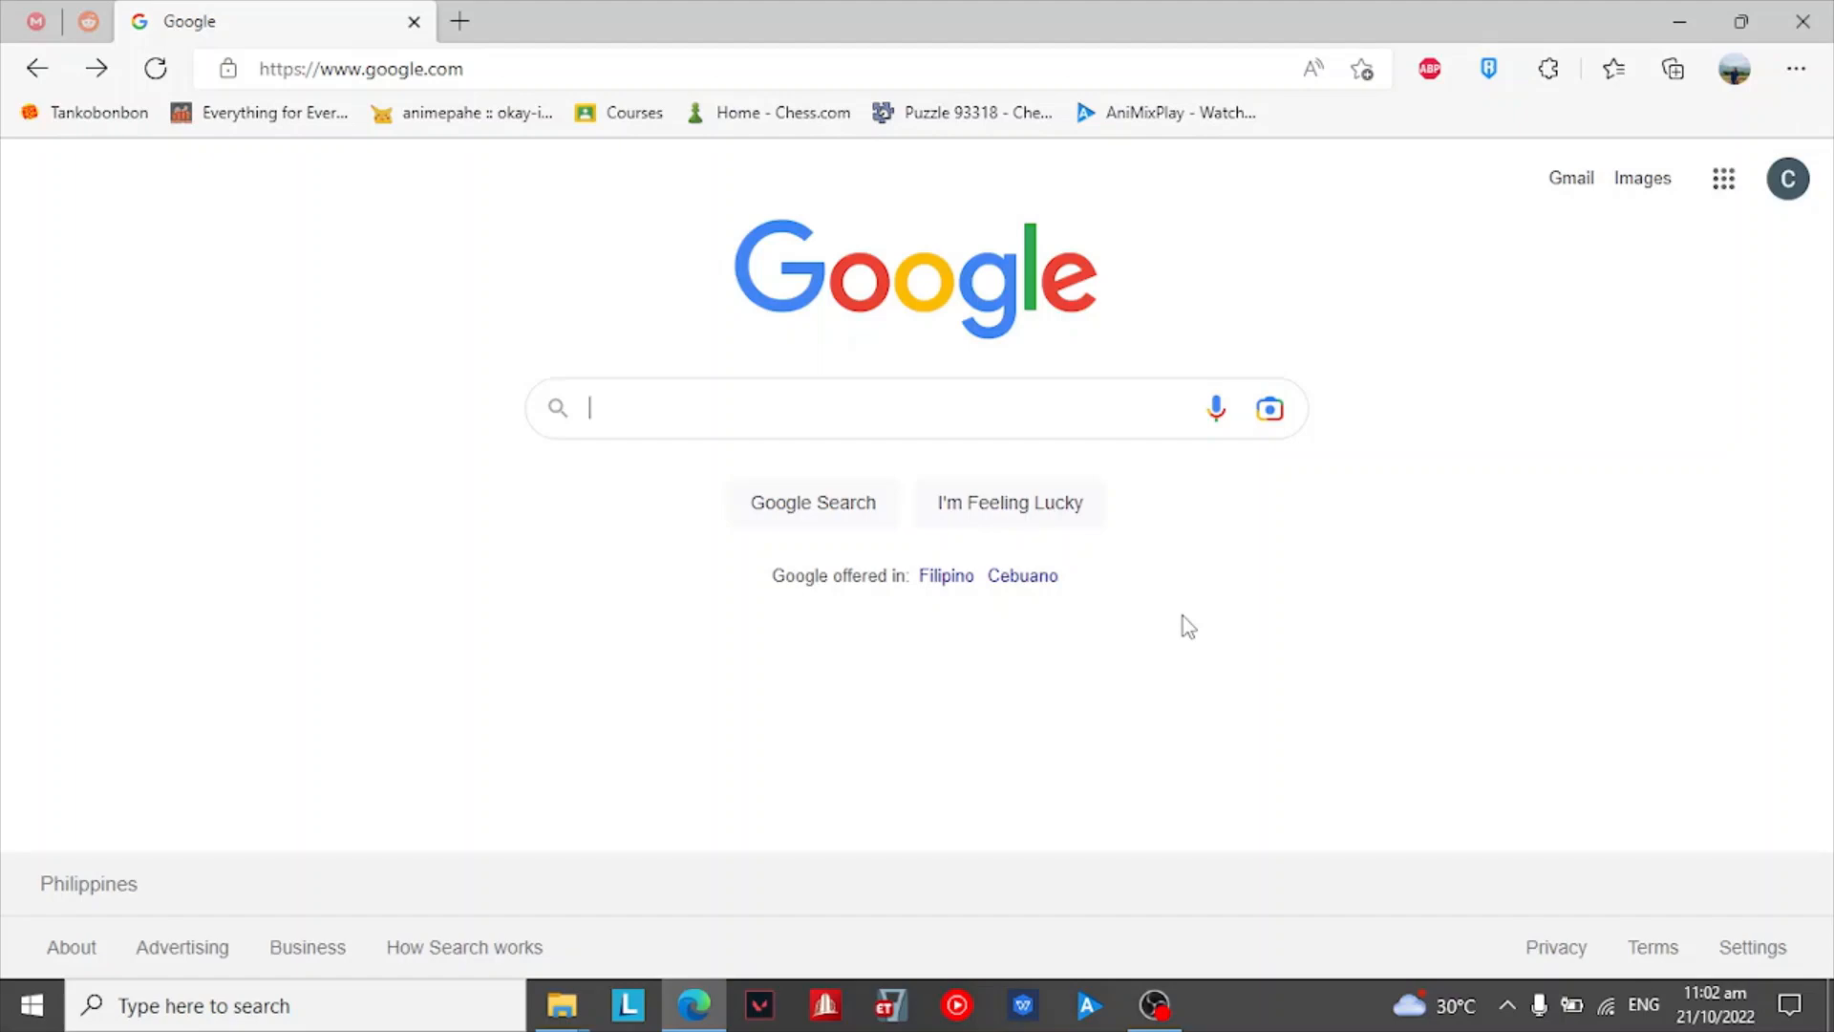
# Step: Search Google for 'hats pack atmosphere' and open the sthetix/HATS GitHub result
pyautogui.click(851, 408)
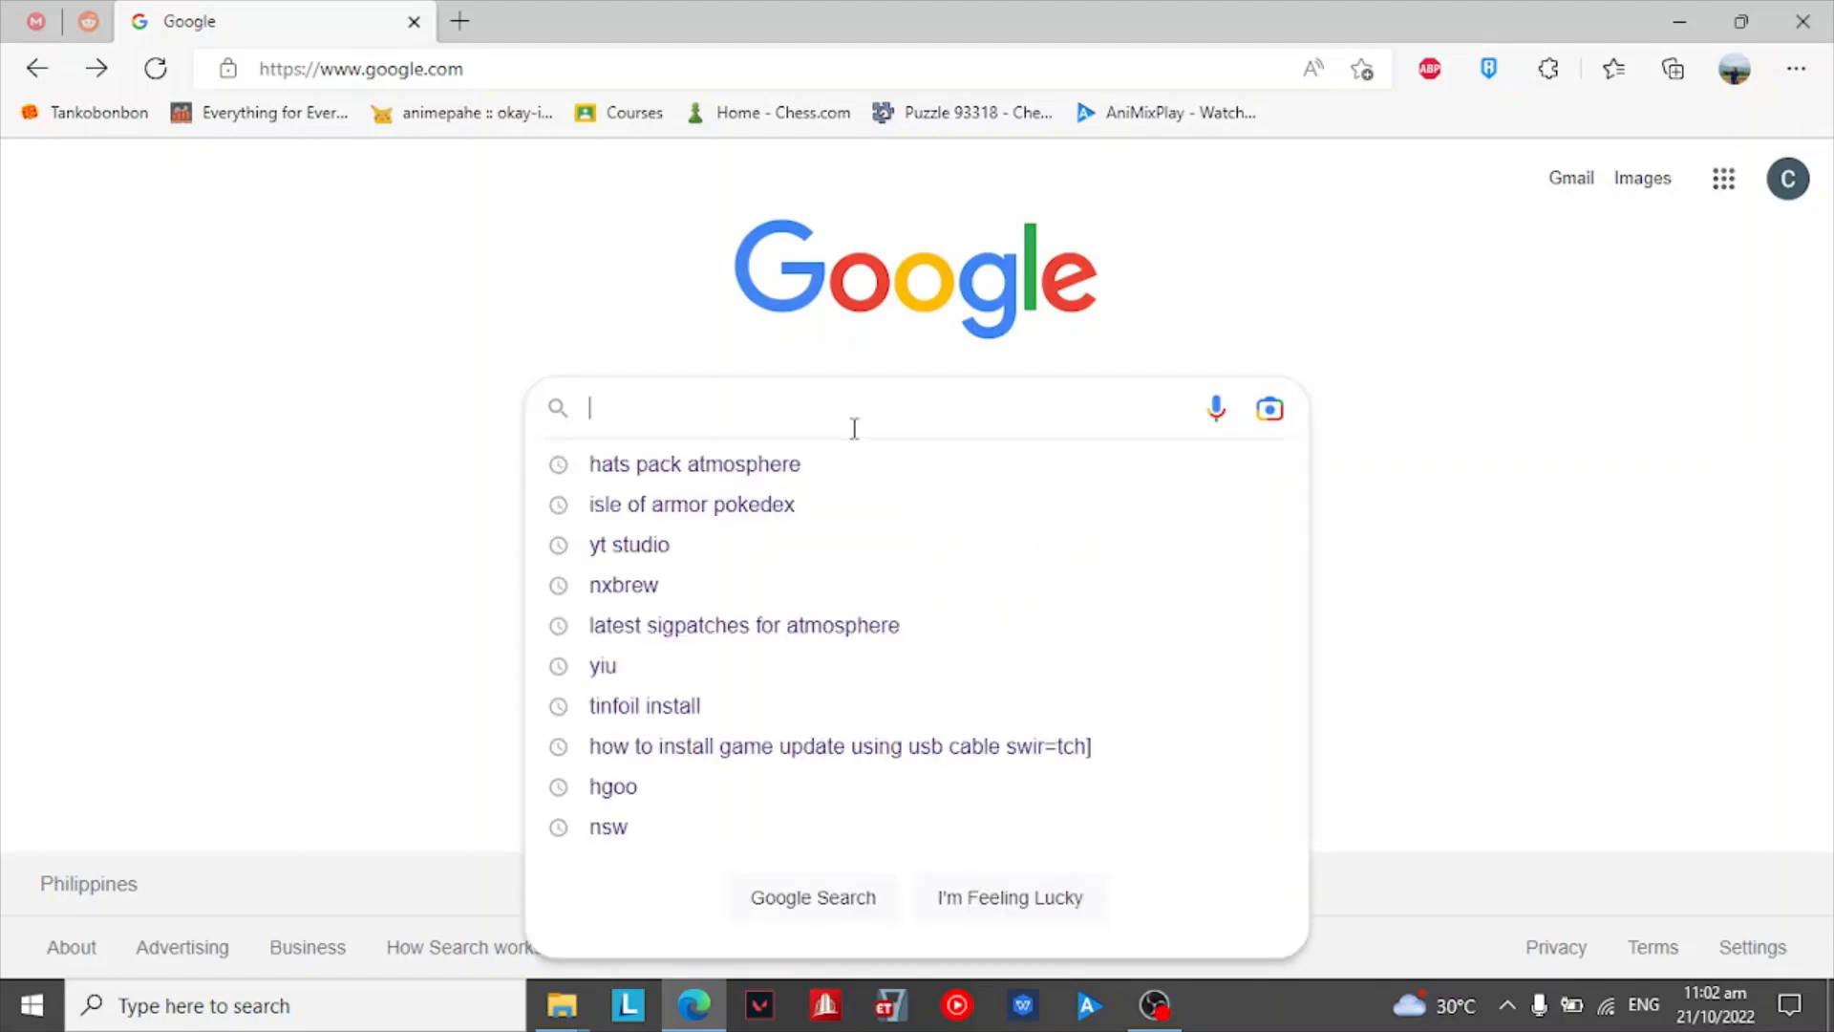
pyautogui.click(694, 464)
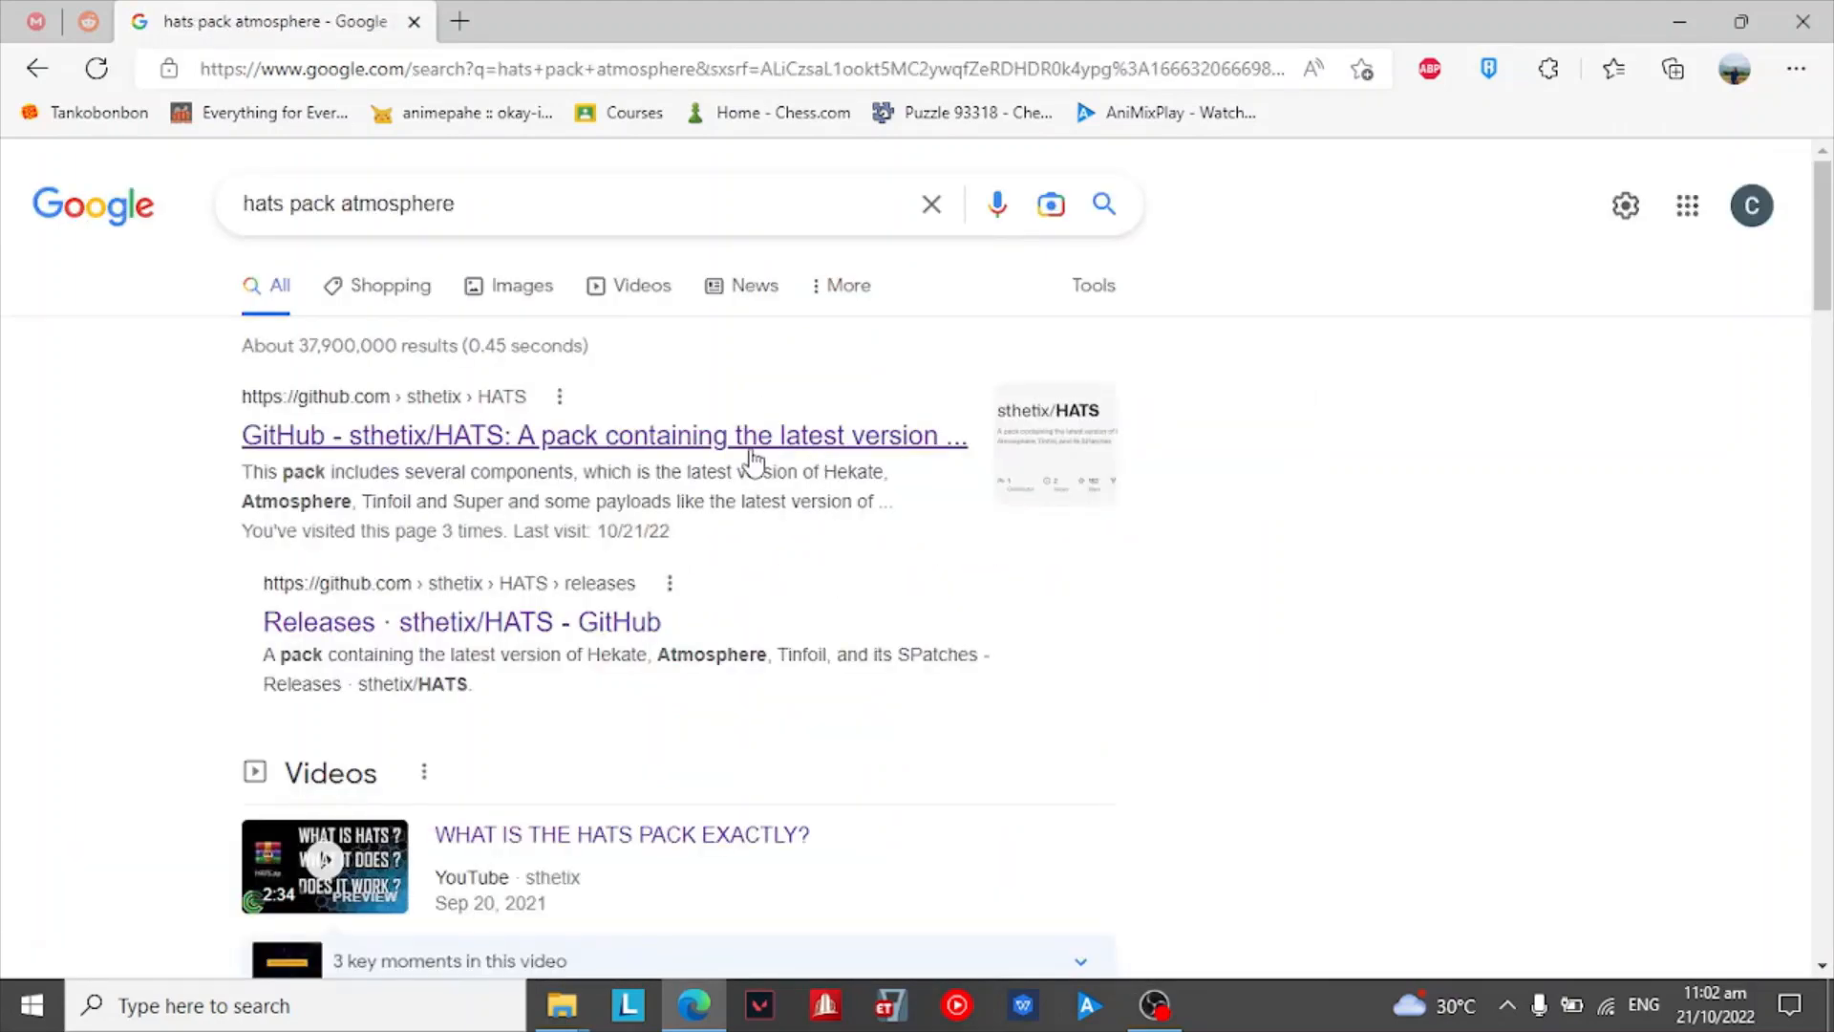
pyautogui.click(603, 434)
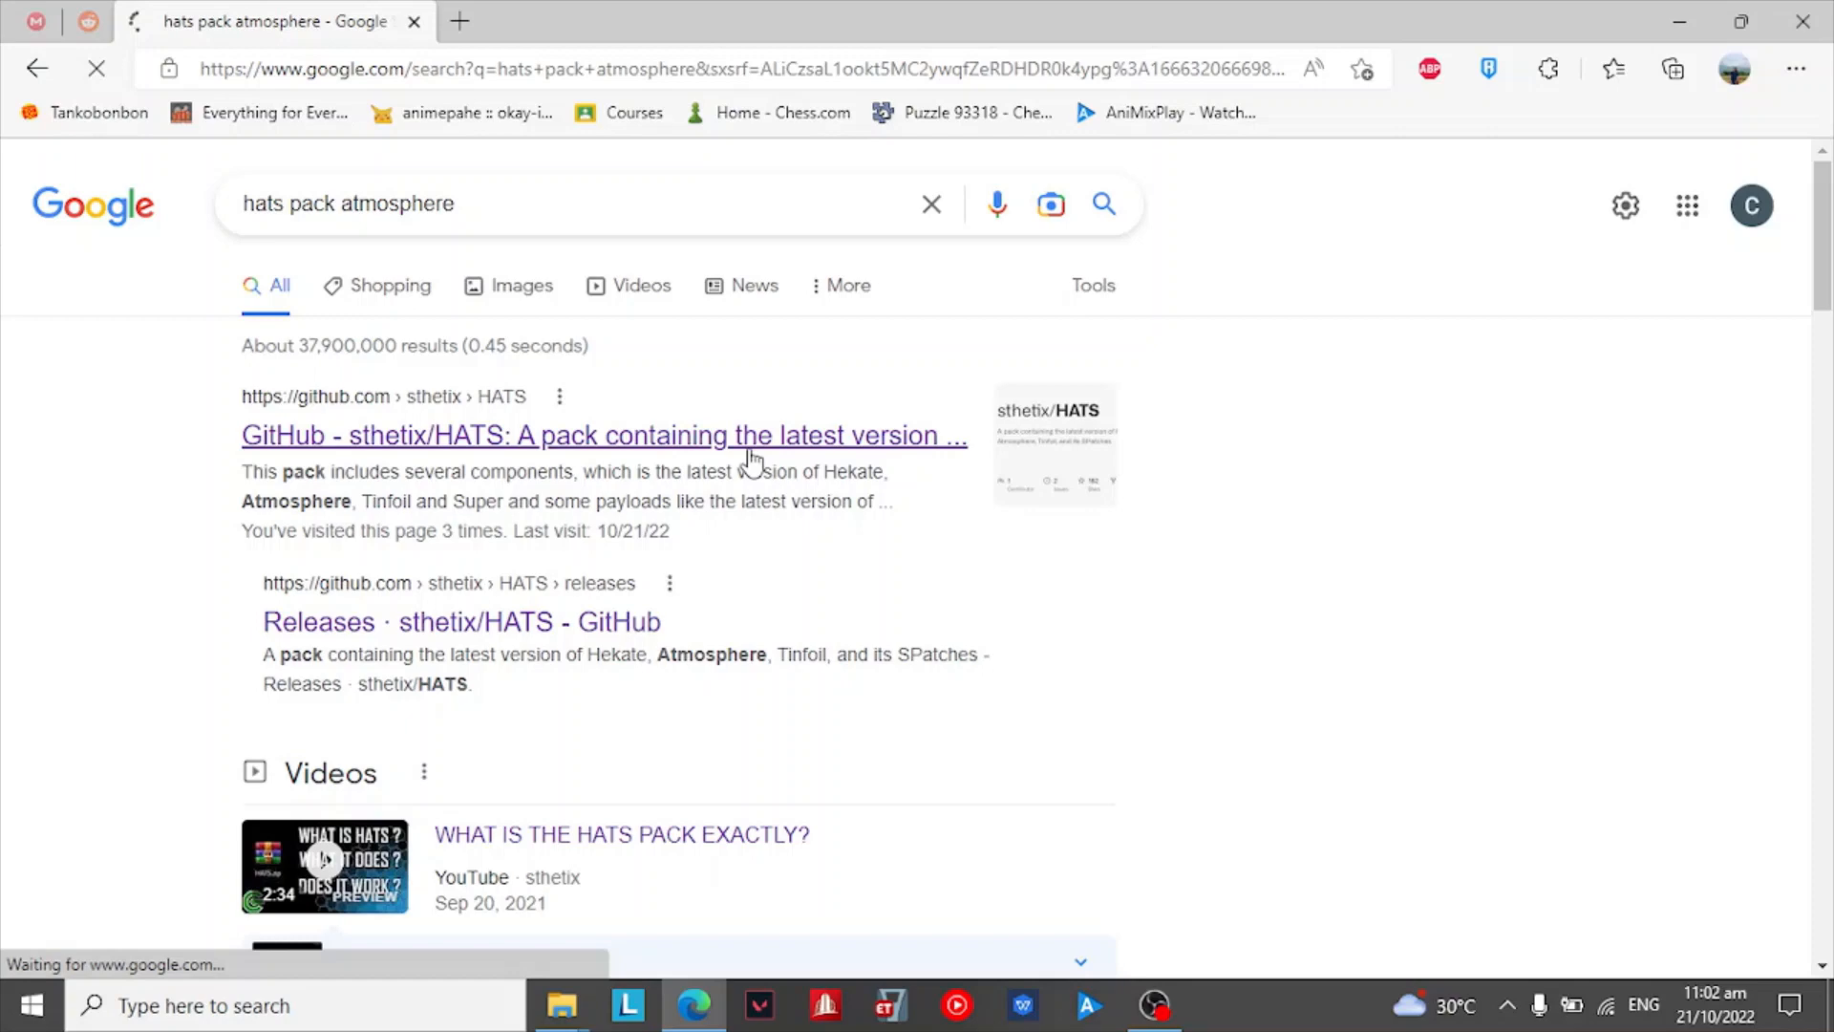
pyautogui.click(604, 436)
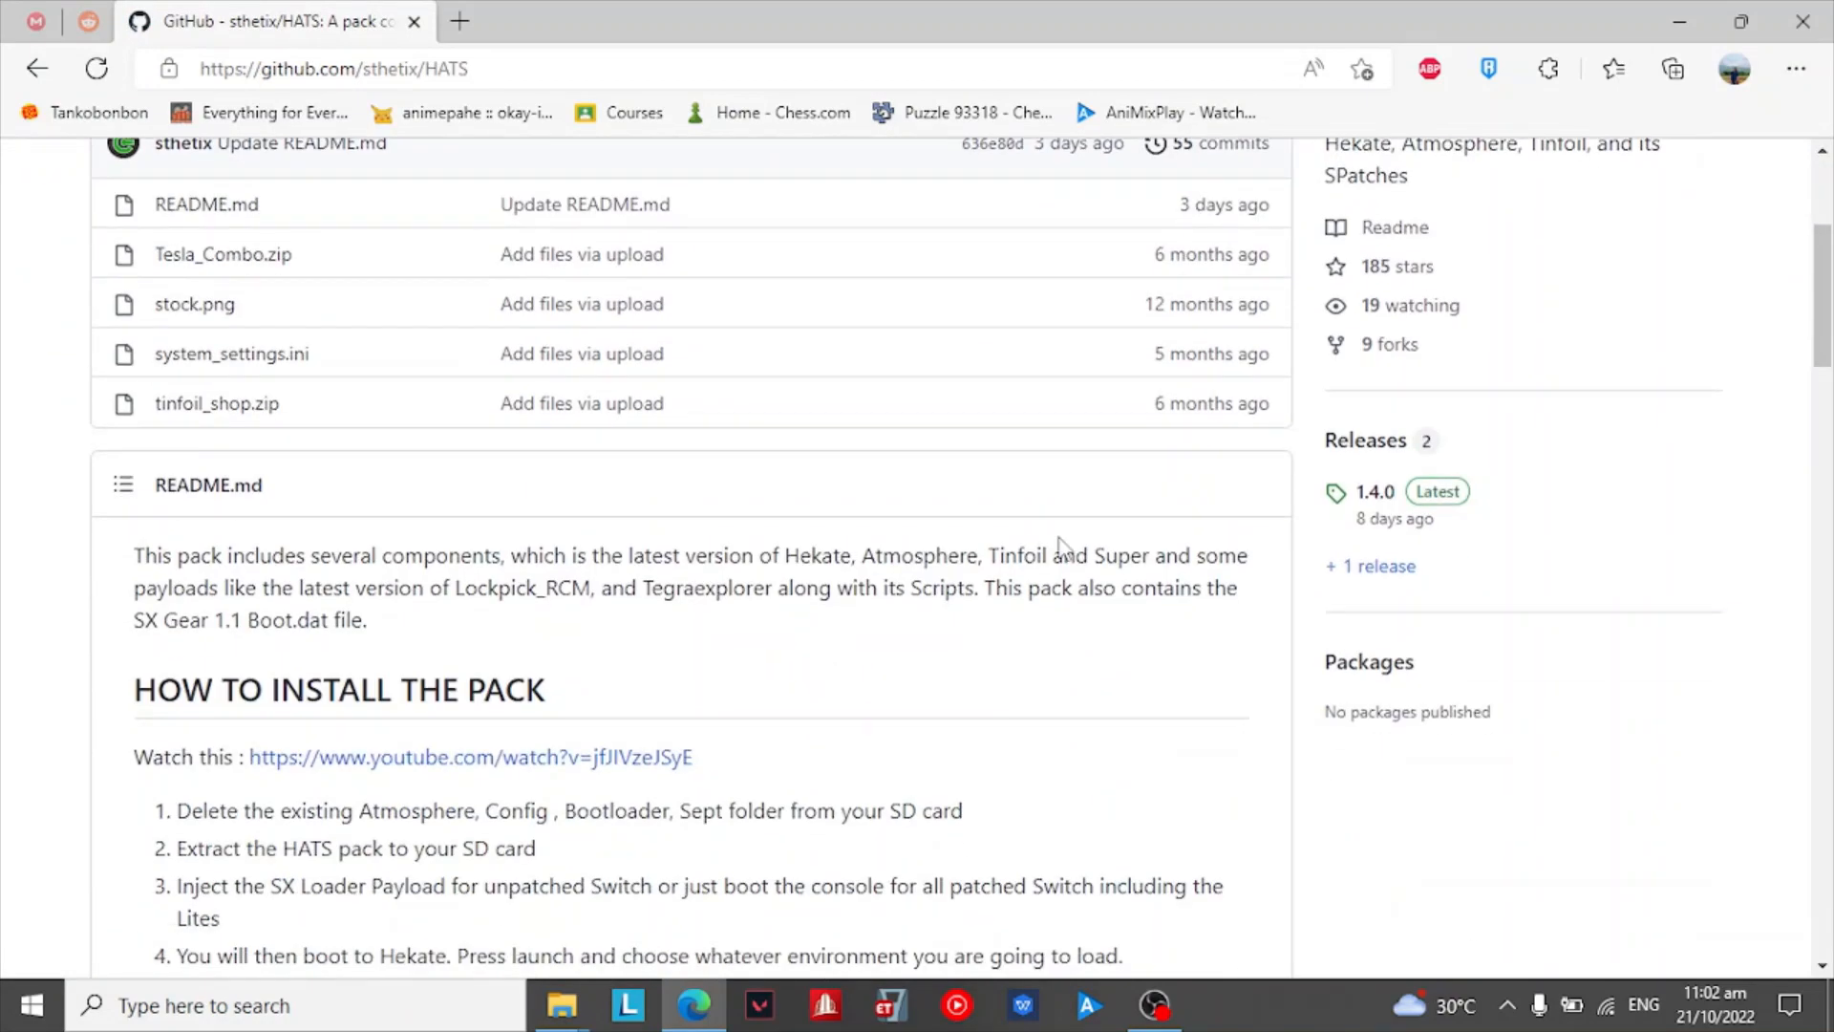
pyautogui.moveTo(1375, 491)
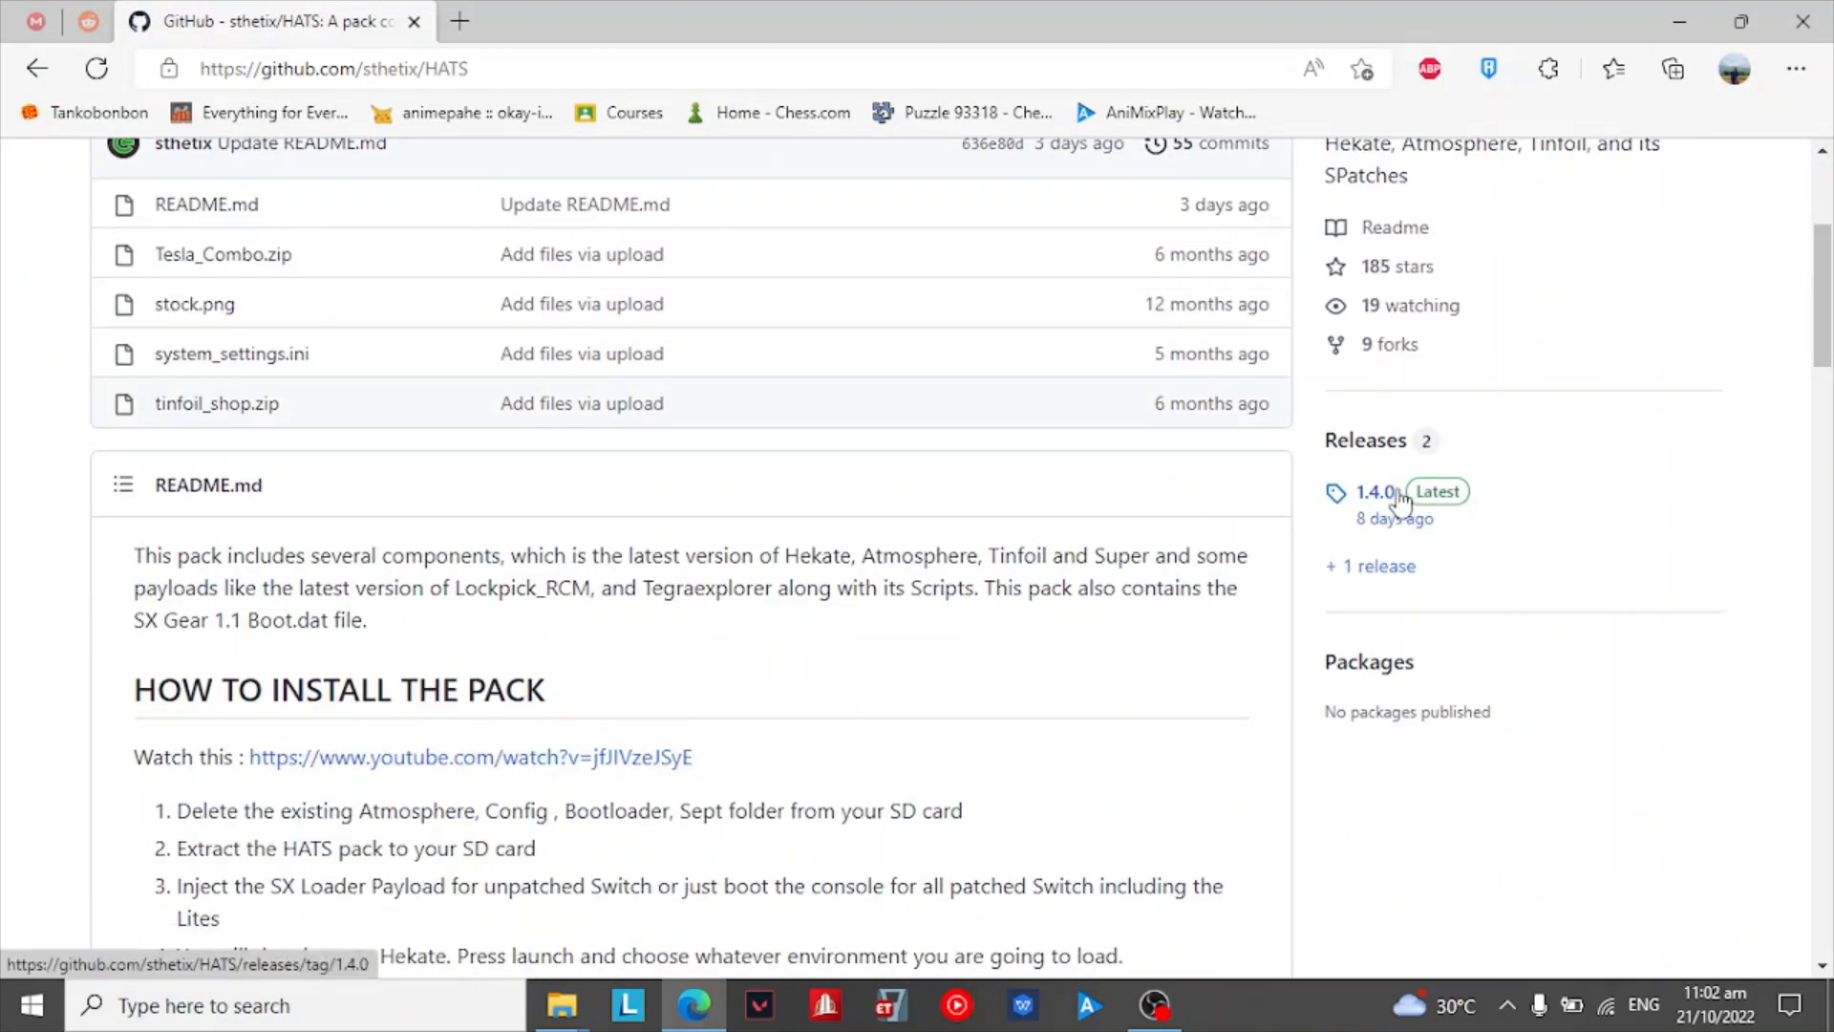
# Step: Open the HATS 1.4.0 release and scroll to its assets with HATS-1.4.0.zip
pyautogui.click(1374, 491)
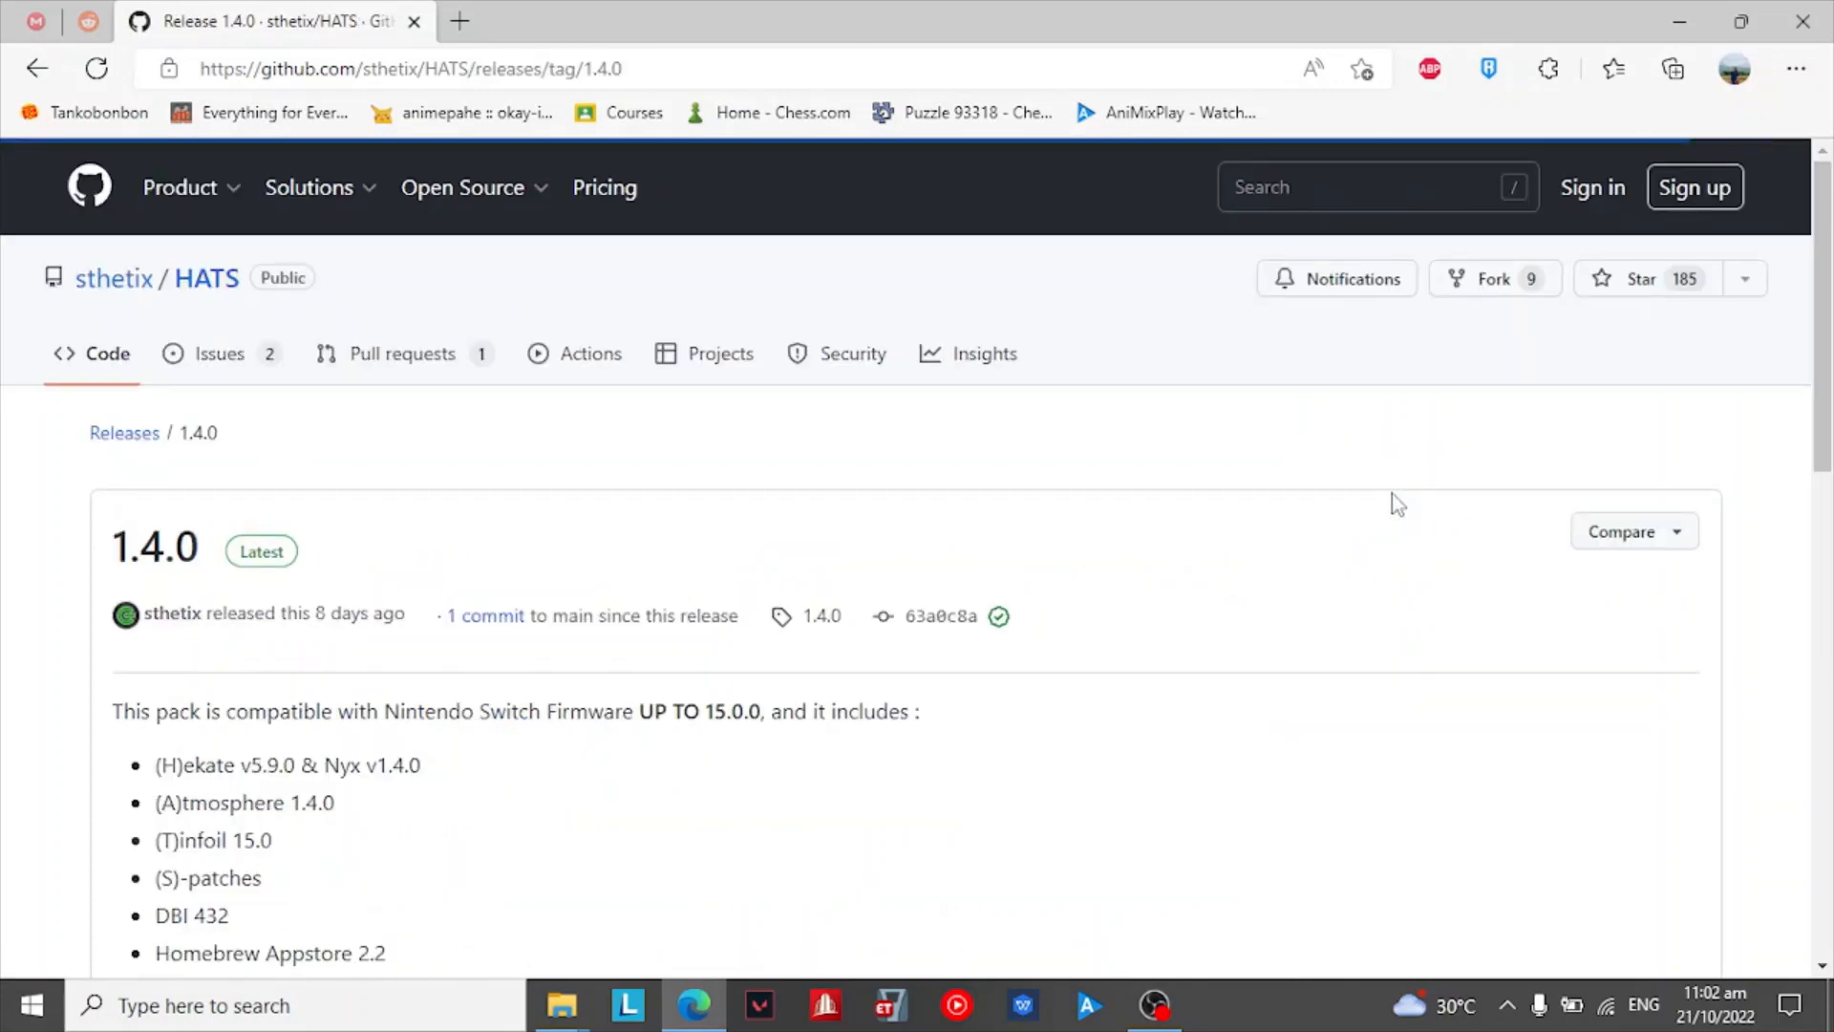
pyautogui.moveTo(146, 510)
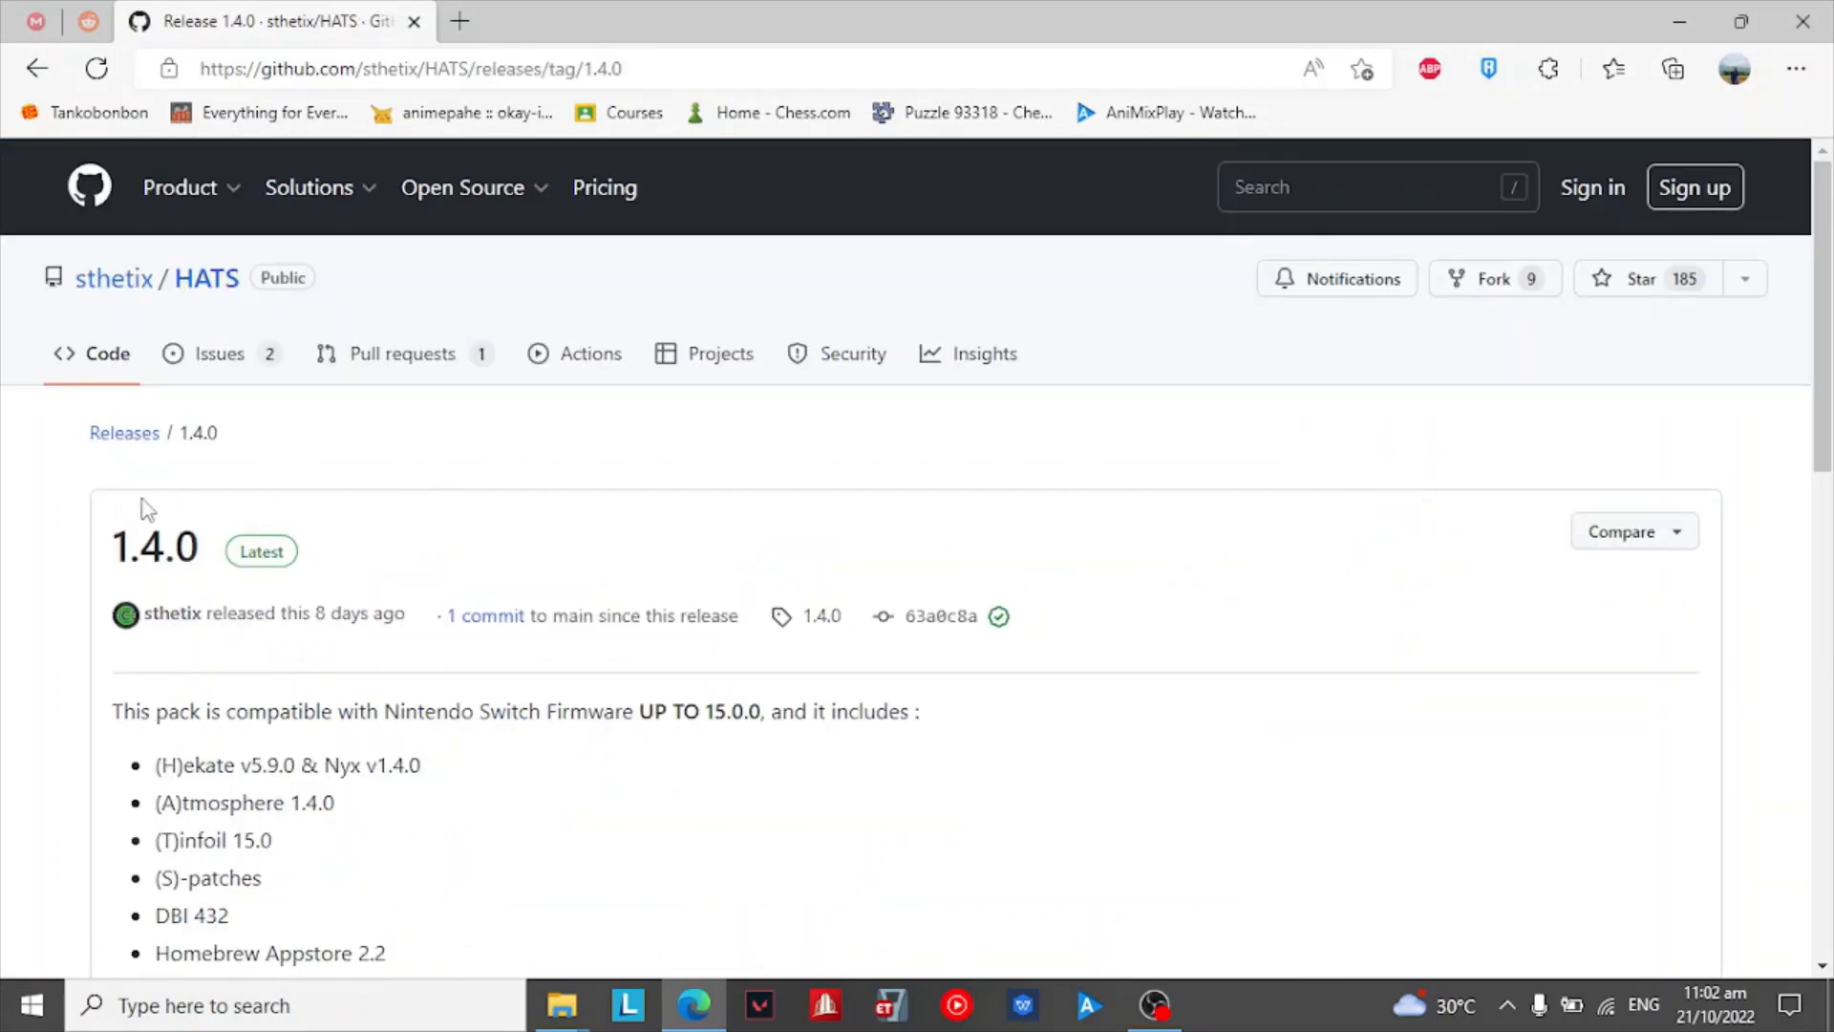
pyautogui.moveTo(181, 517)
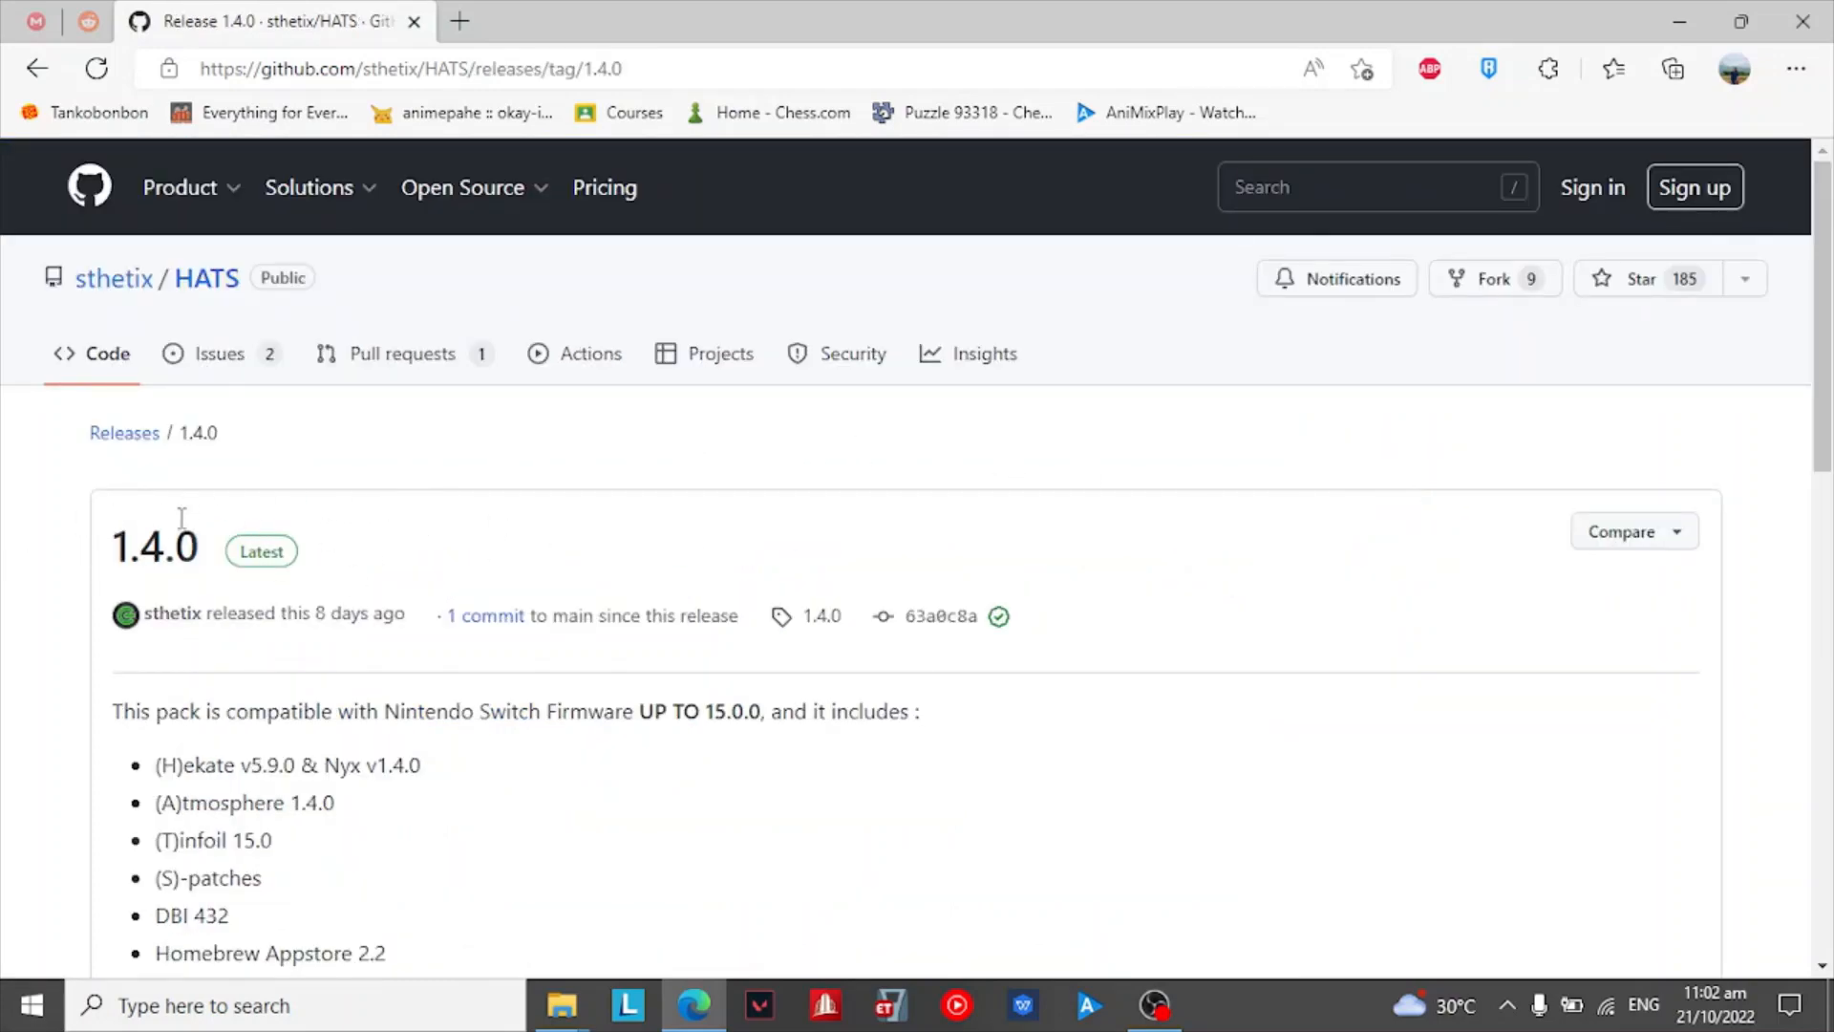
pyautogui.scroll(-3)
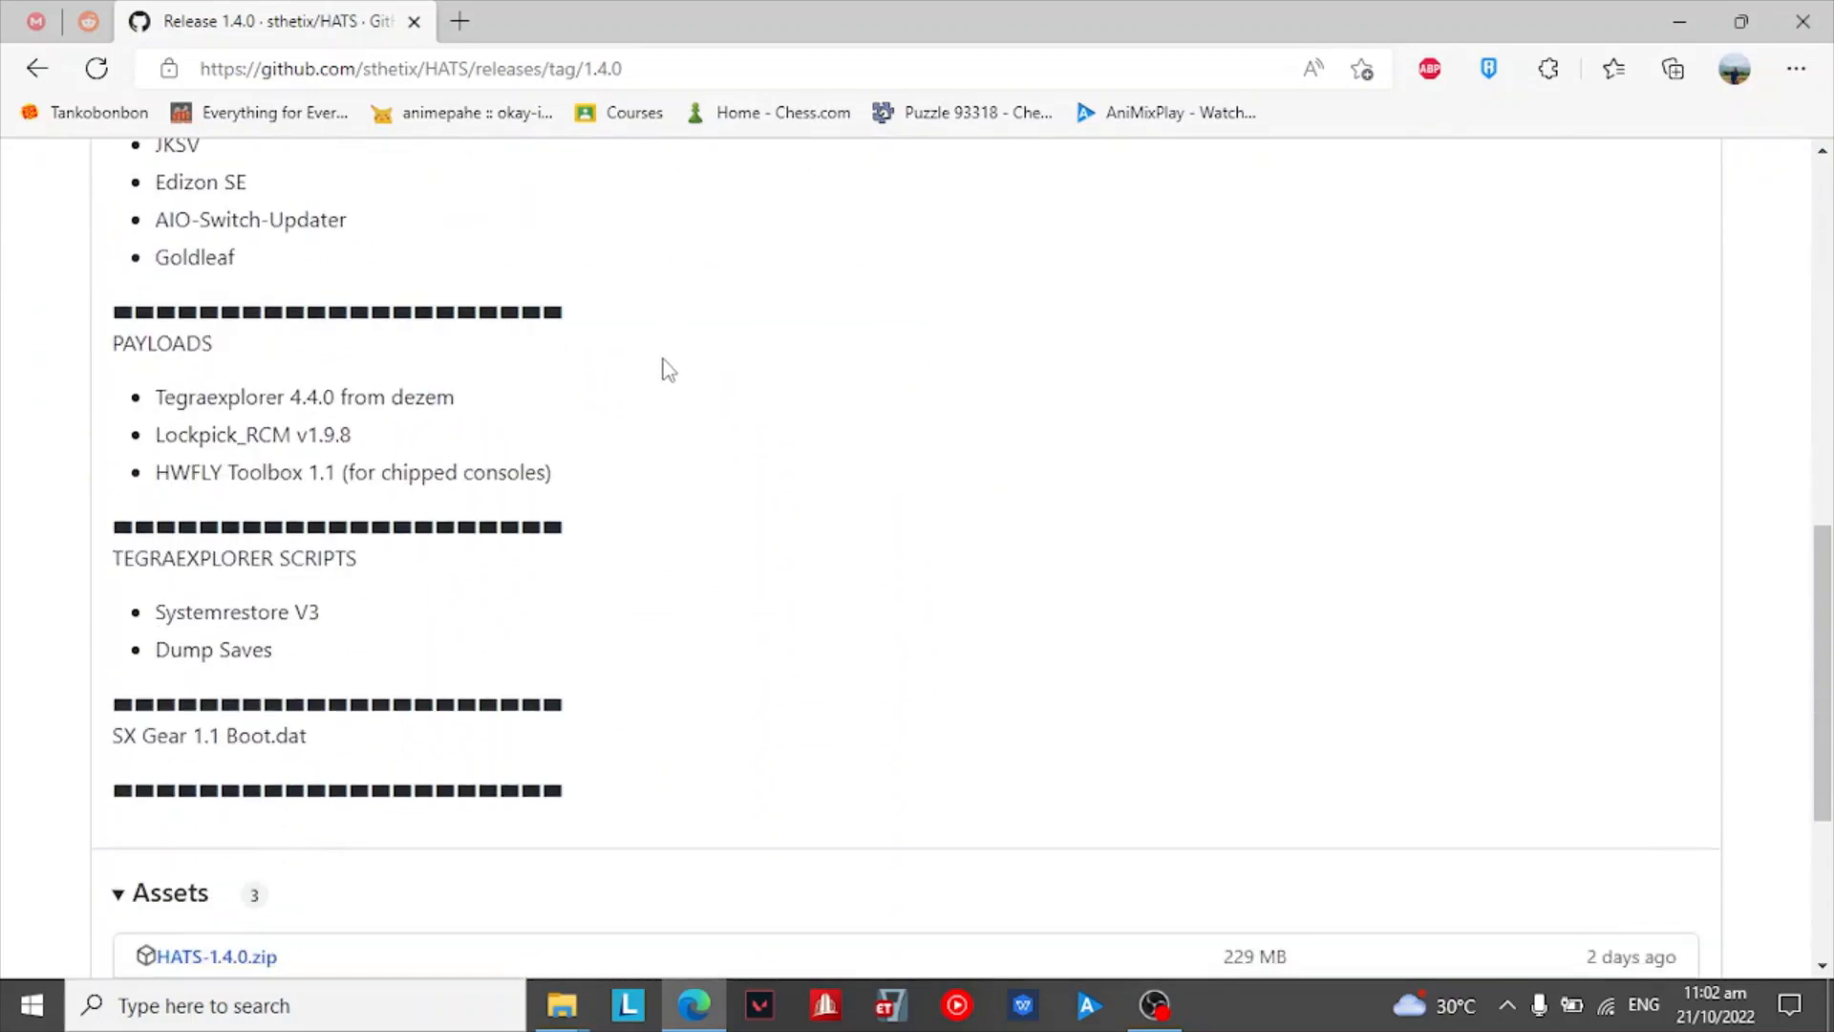
pyautogui.scroll(-3)
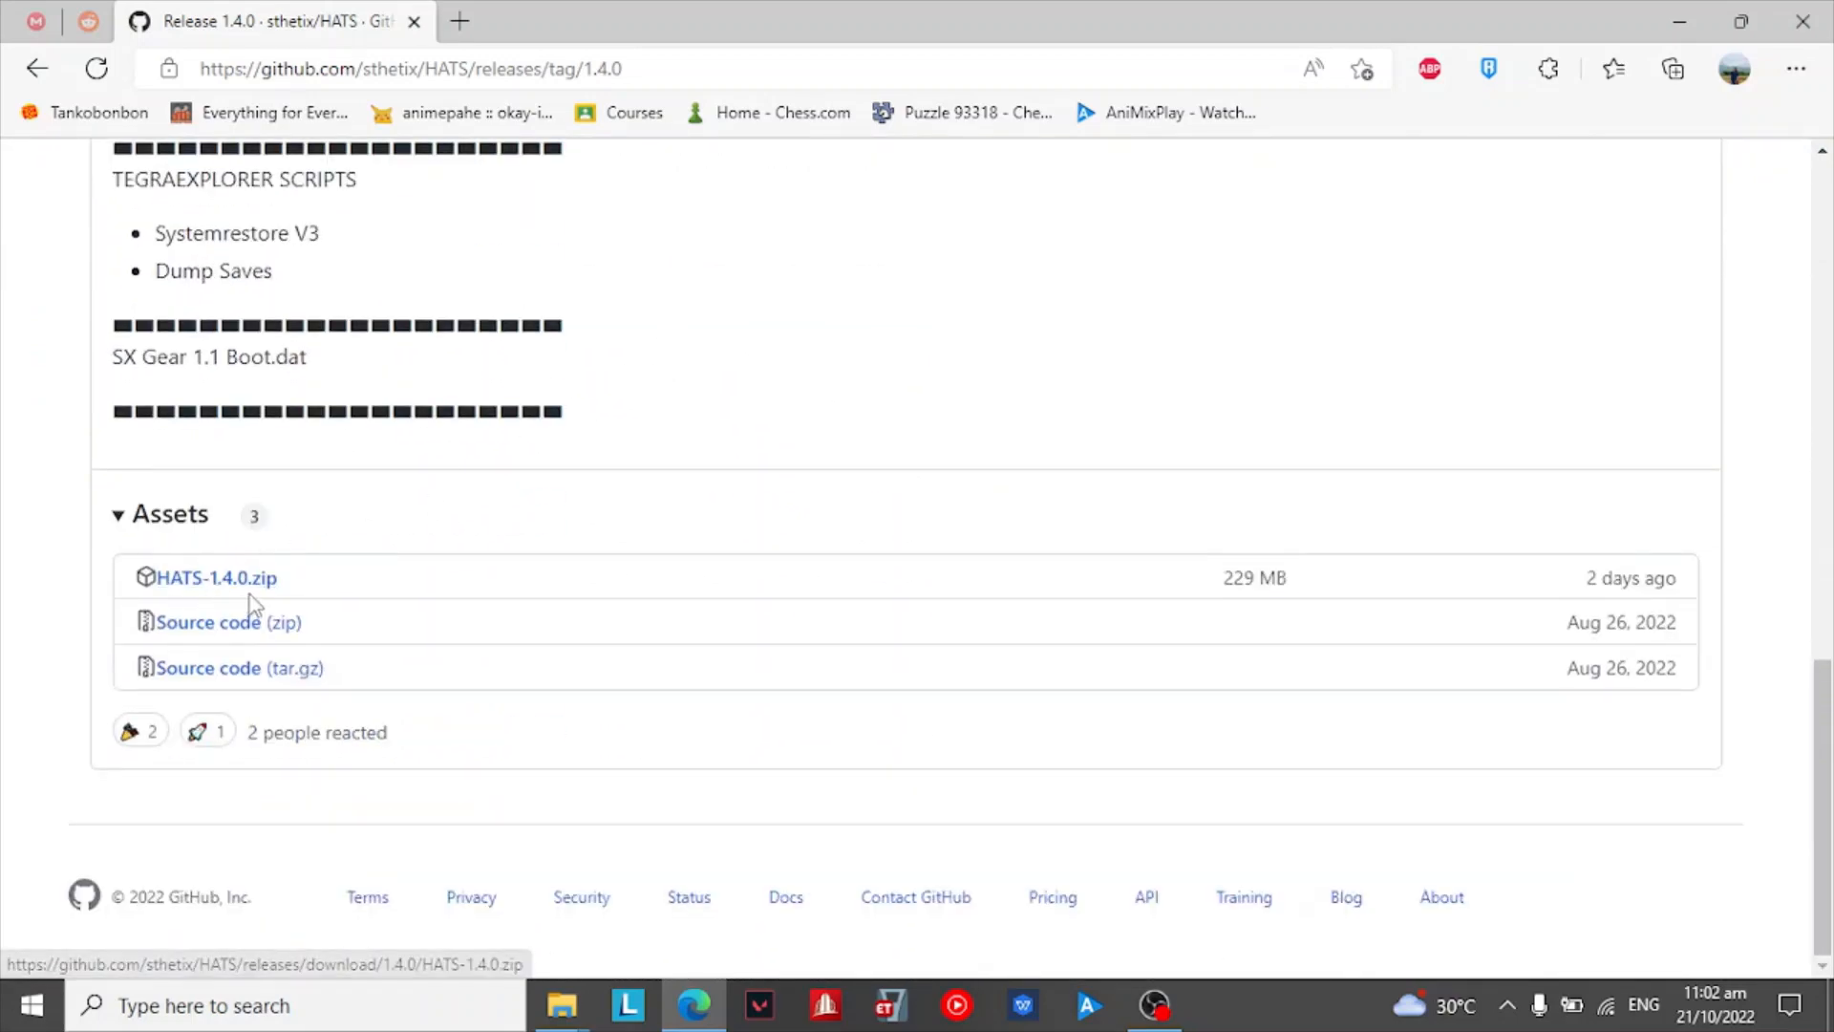
pyautogui.moveTo(333, 573)
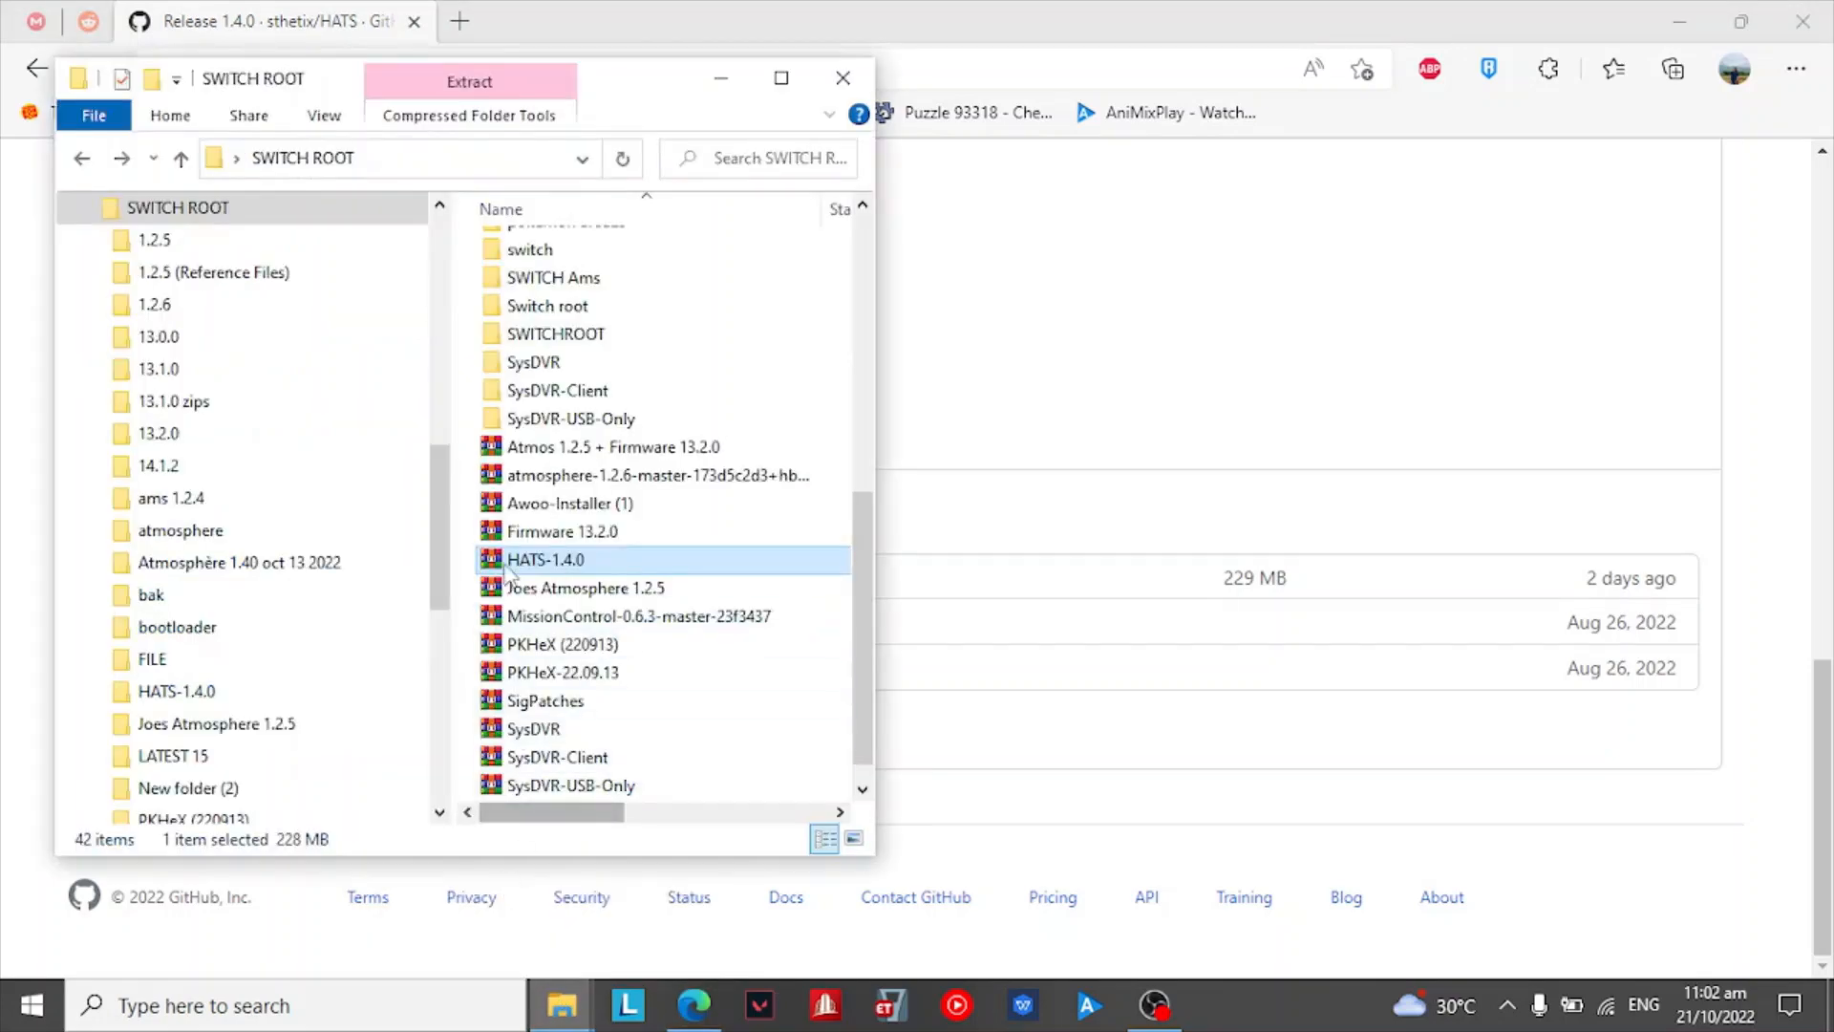
# Step: Extract HATS-1.4.0.zip into a HATS-1.4.0 folder, replacing existing files
pyautogui.rightClick(546, 559)
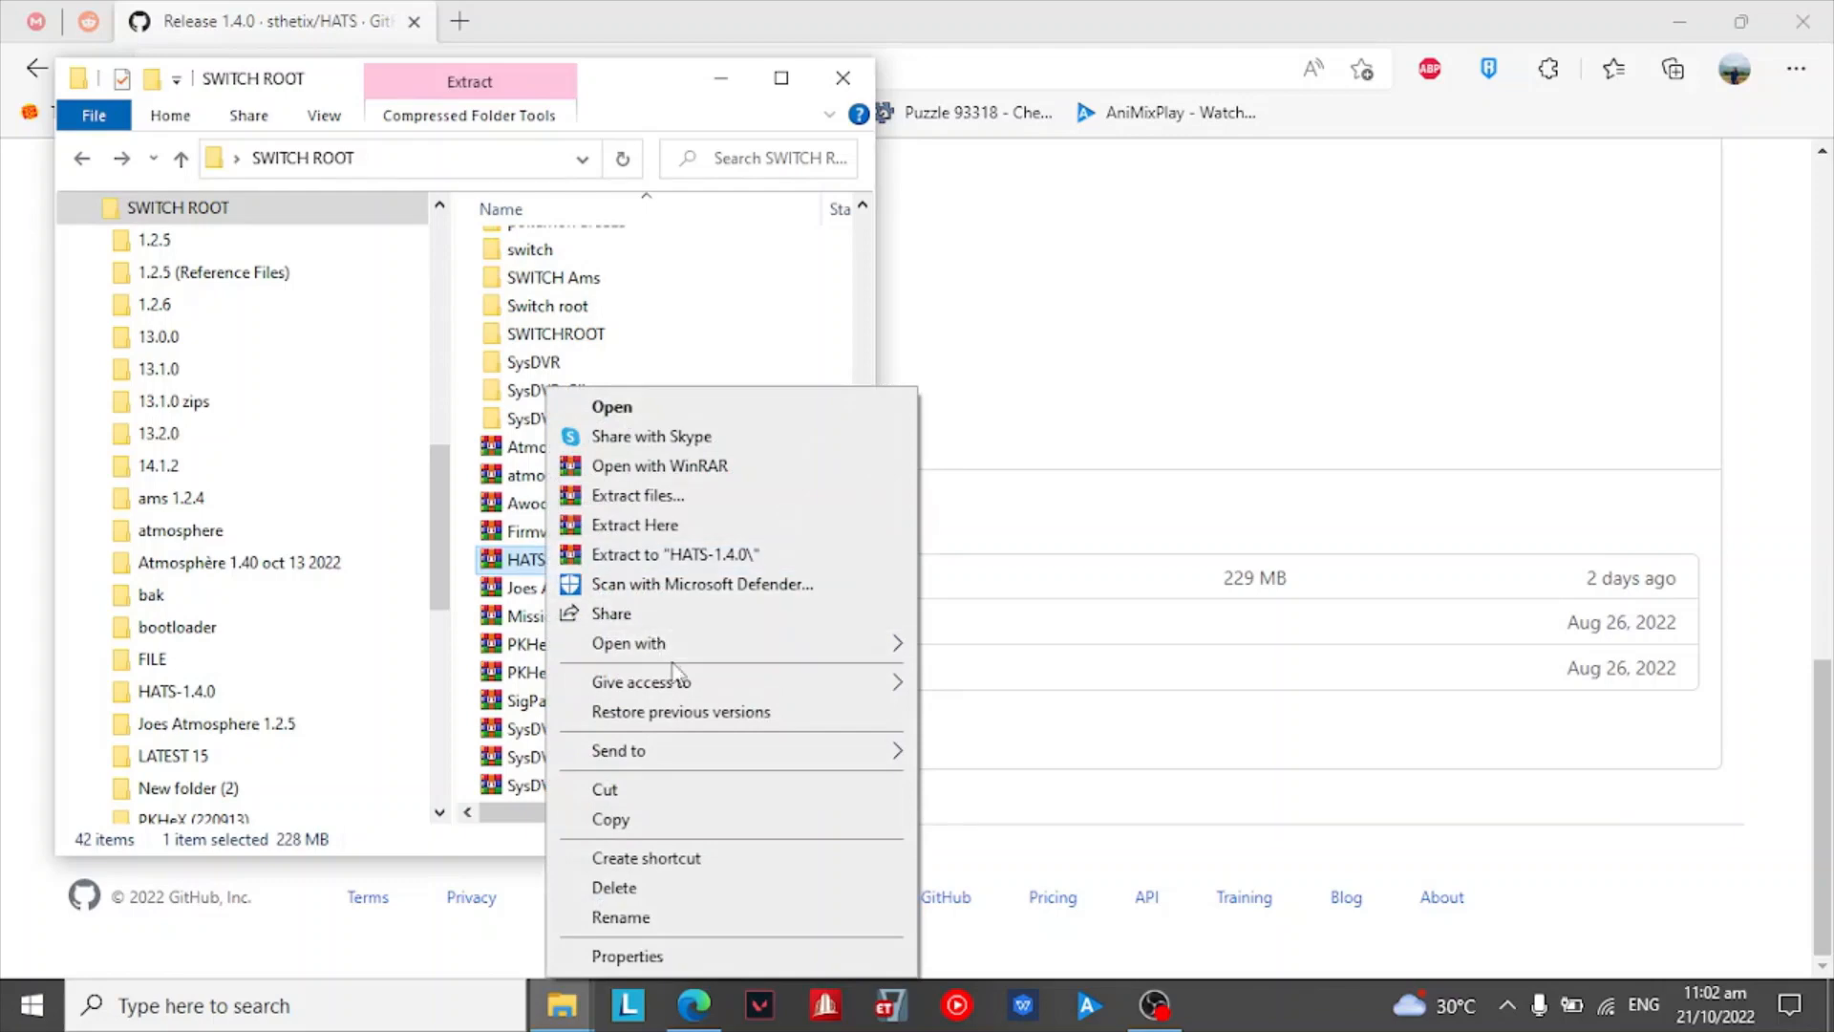
pyautogui.click(676, 554)
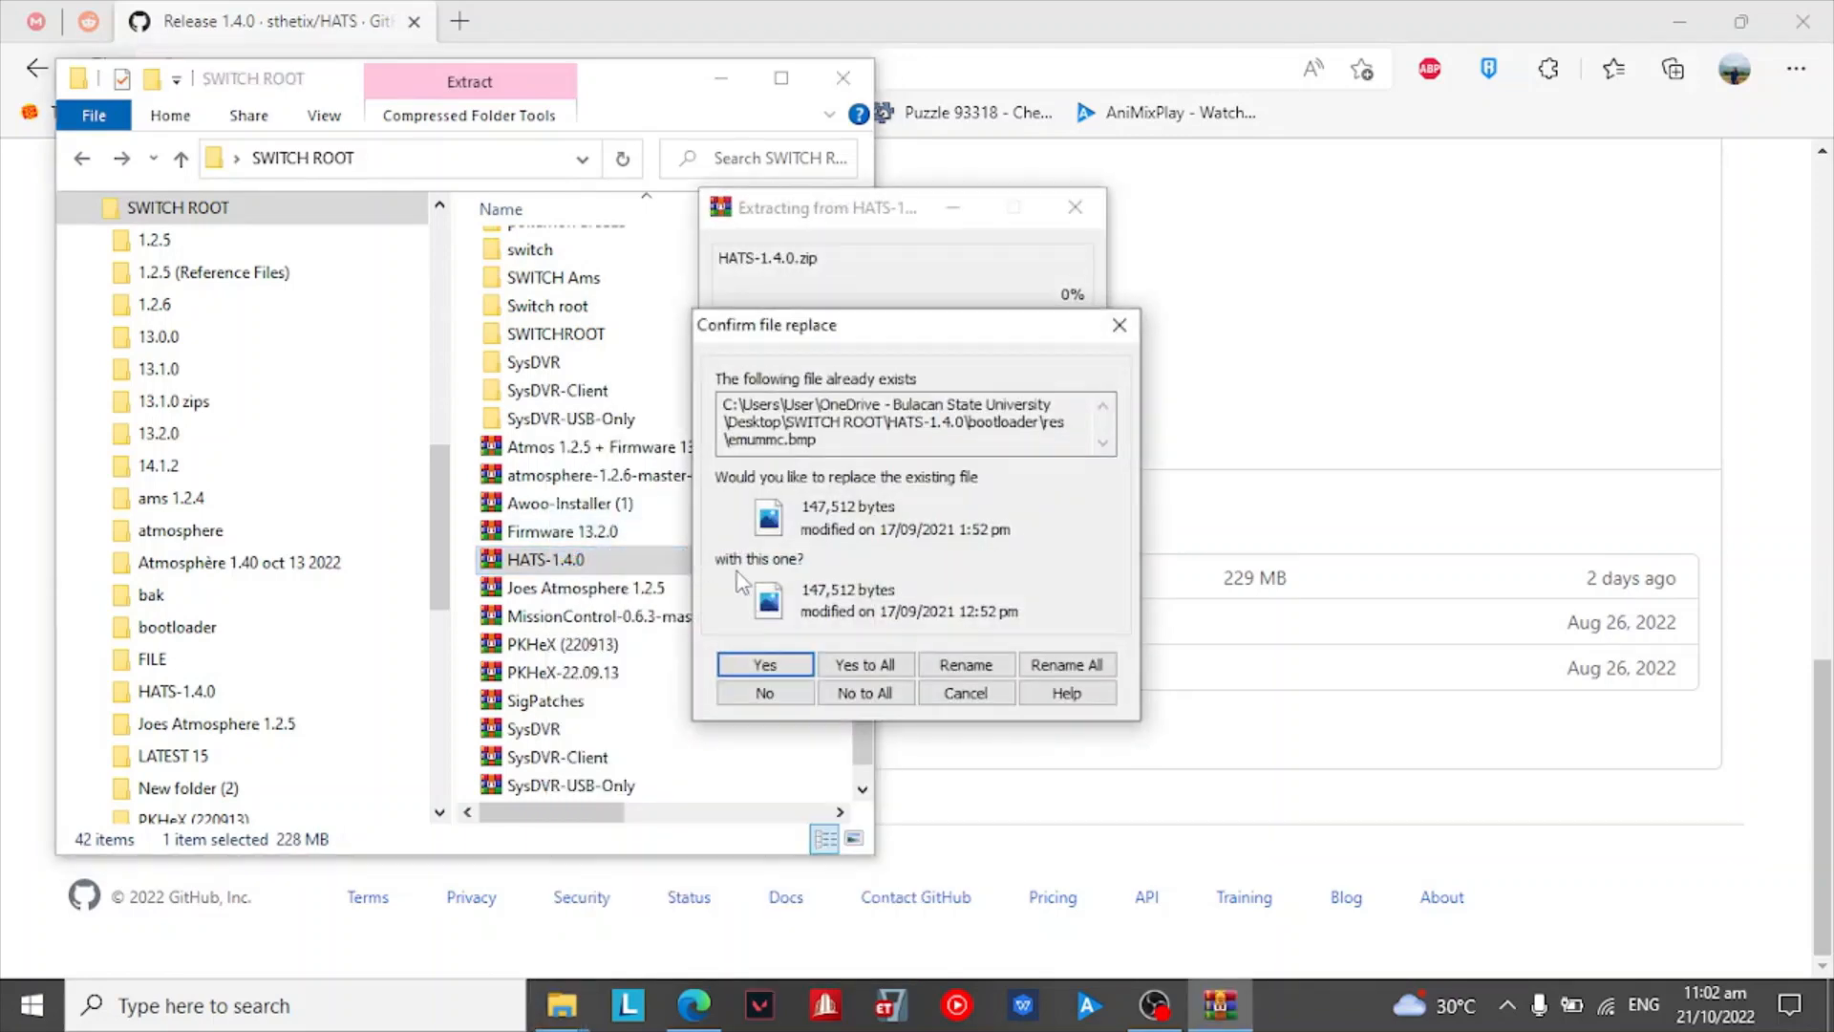
pyautogui.click(764, 665)
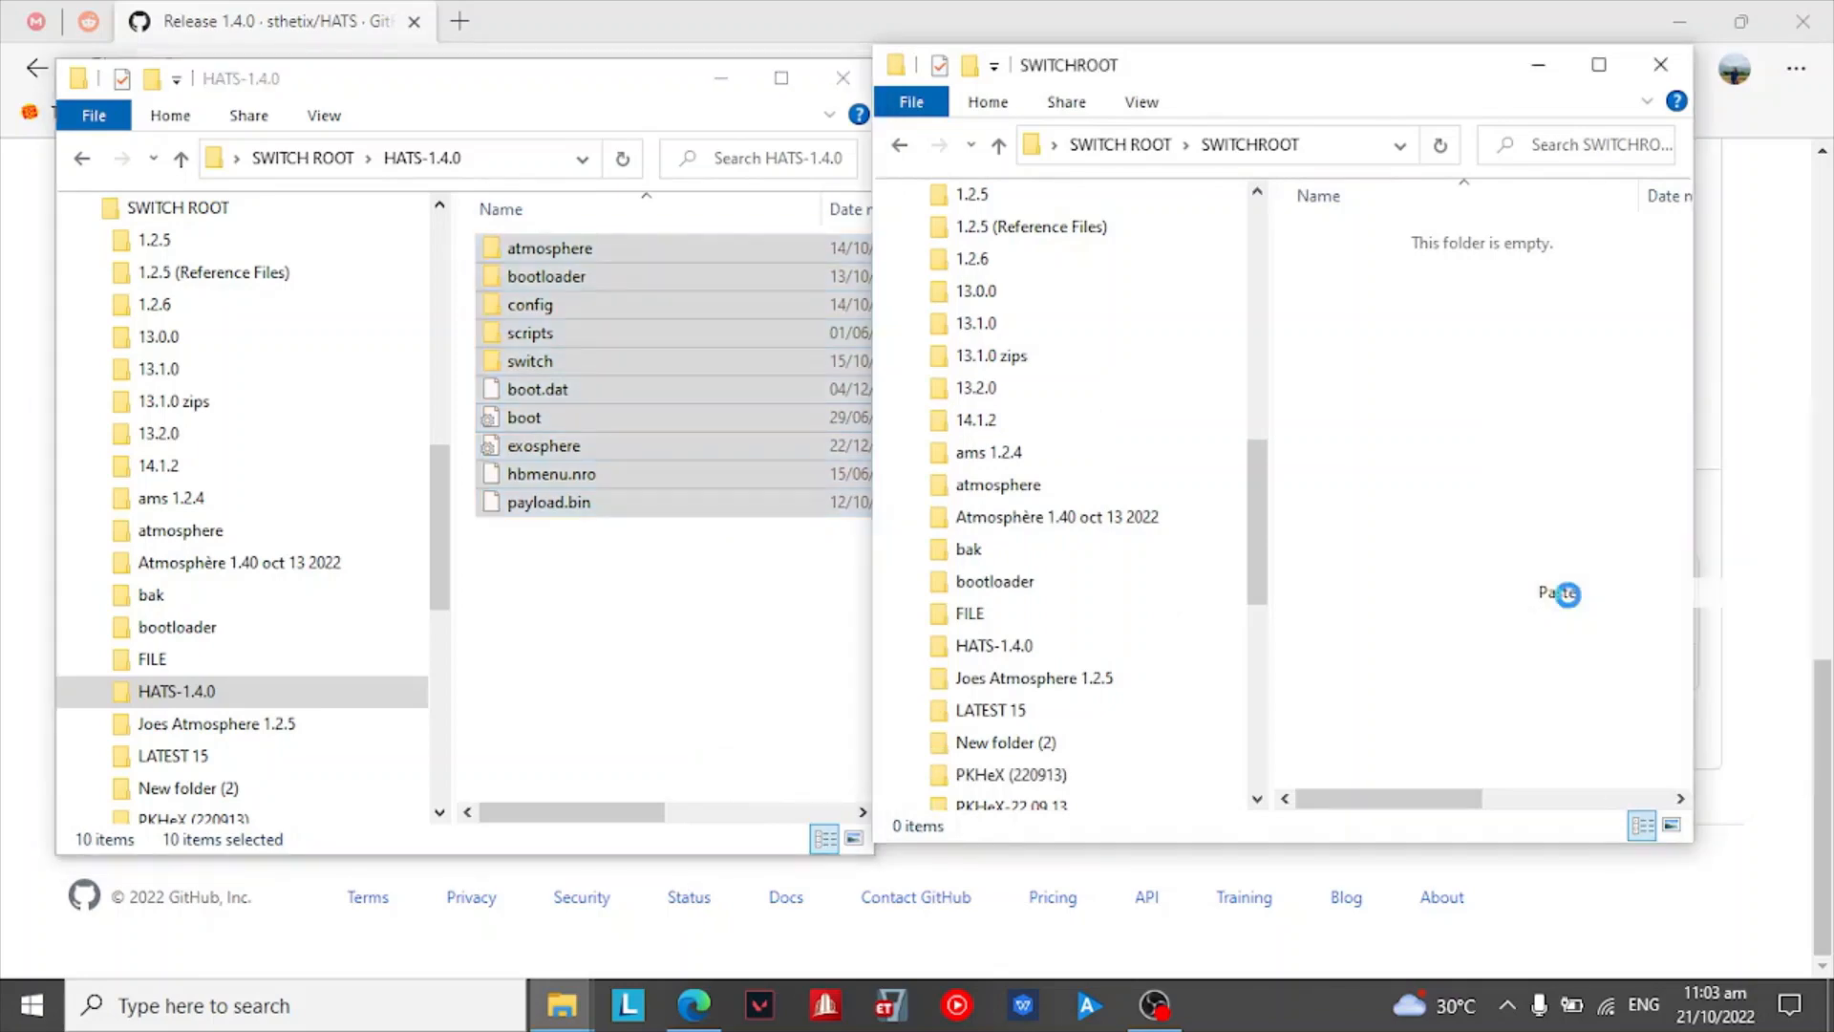
# Step: Paste the ten HATS-1.4.0 items into the empty SWITCHROOT folder
pyautogui.click(1549, 593)
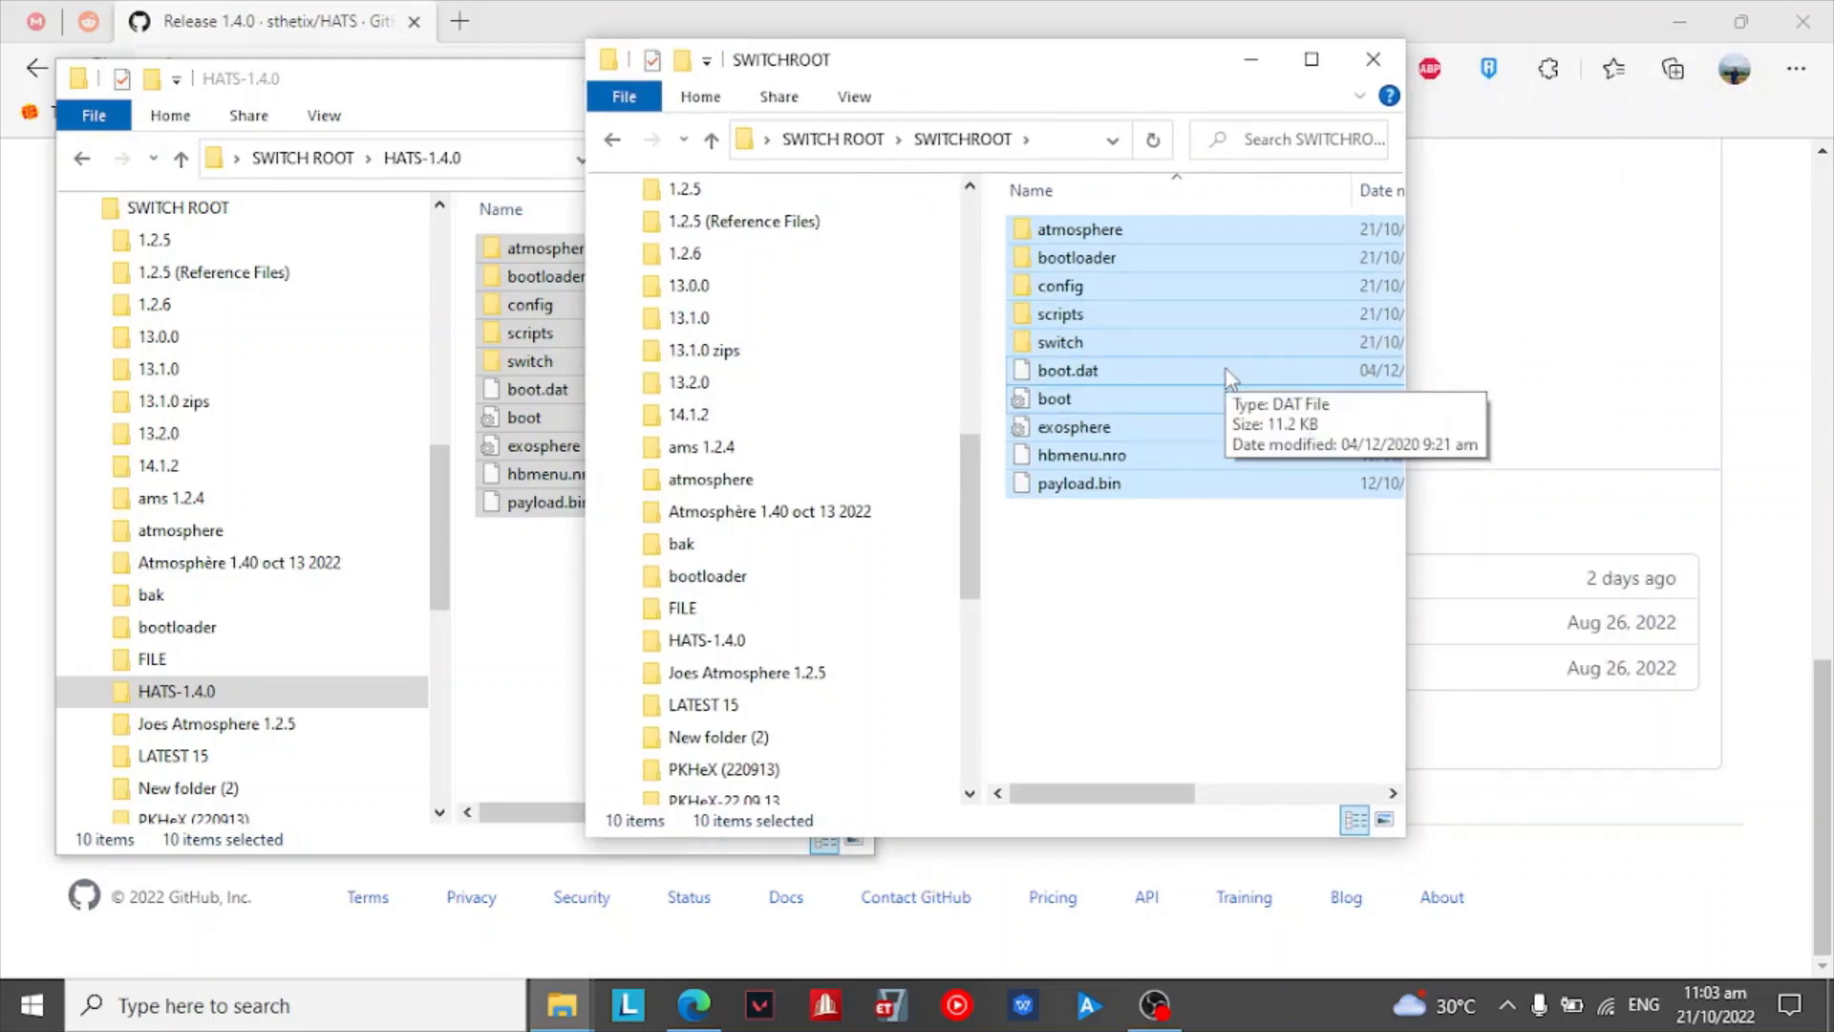
pyautogui.moveTo(1263, 621)
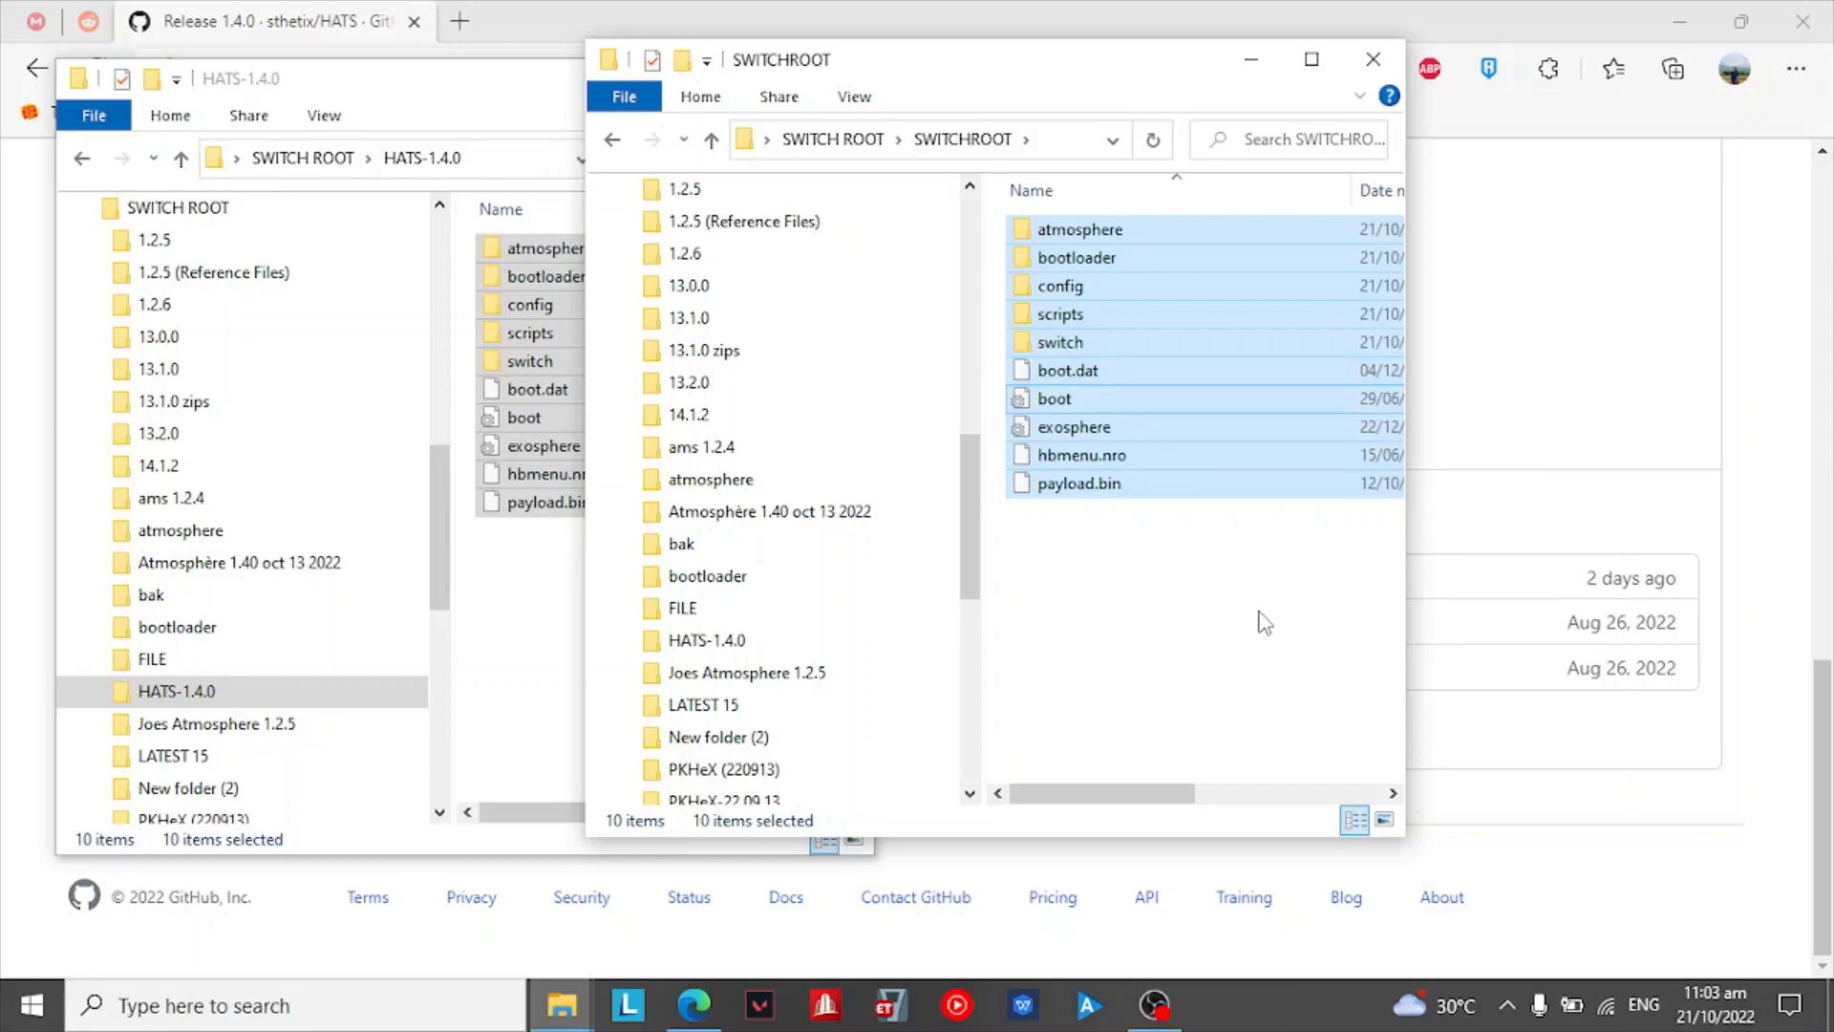
pyautogui.moveTo(959, 880)
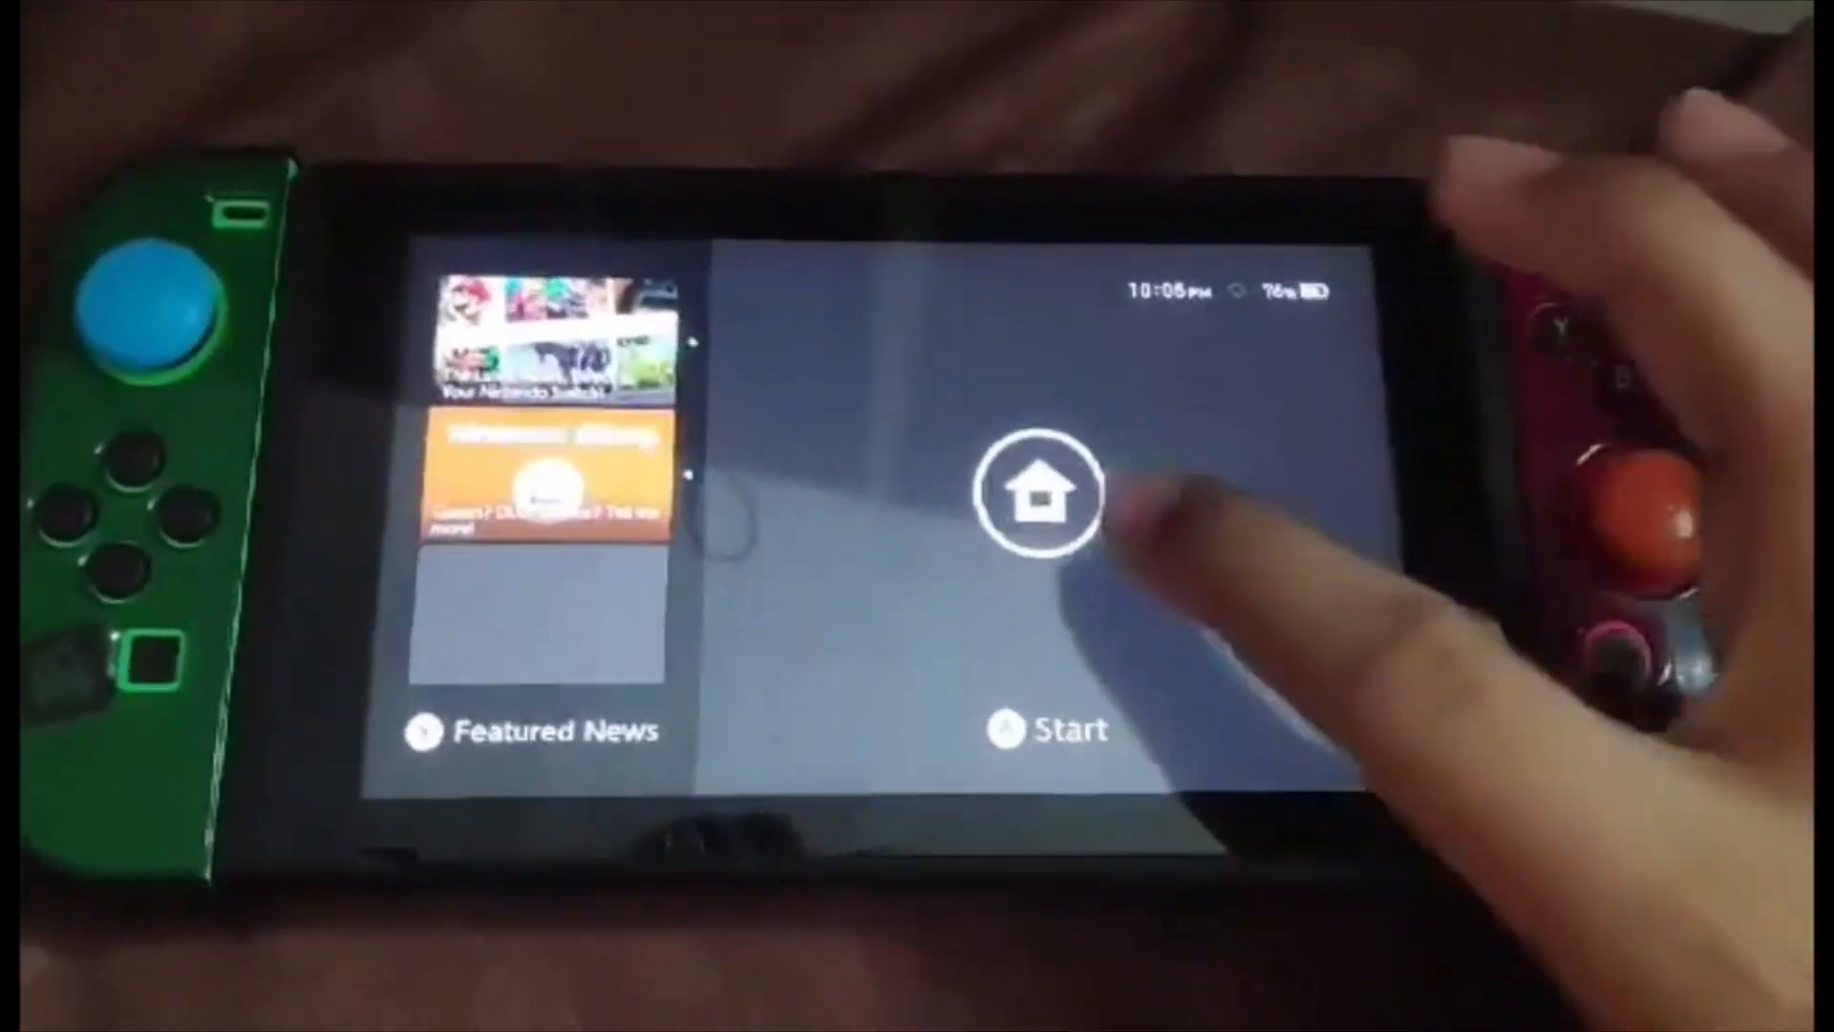
# Step: Unlock the booted Switch to reach the HOME Menu game library
pyautogui.click(1034, 493)
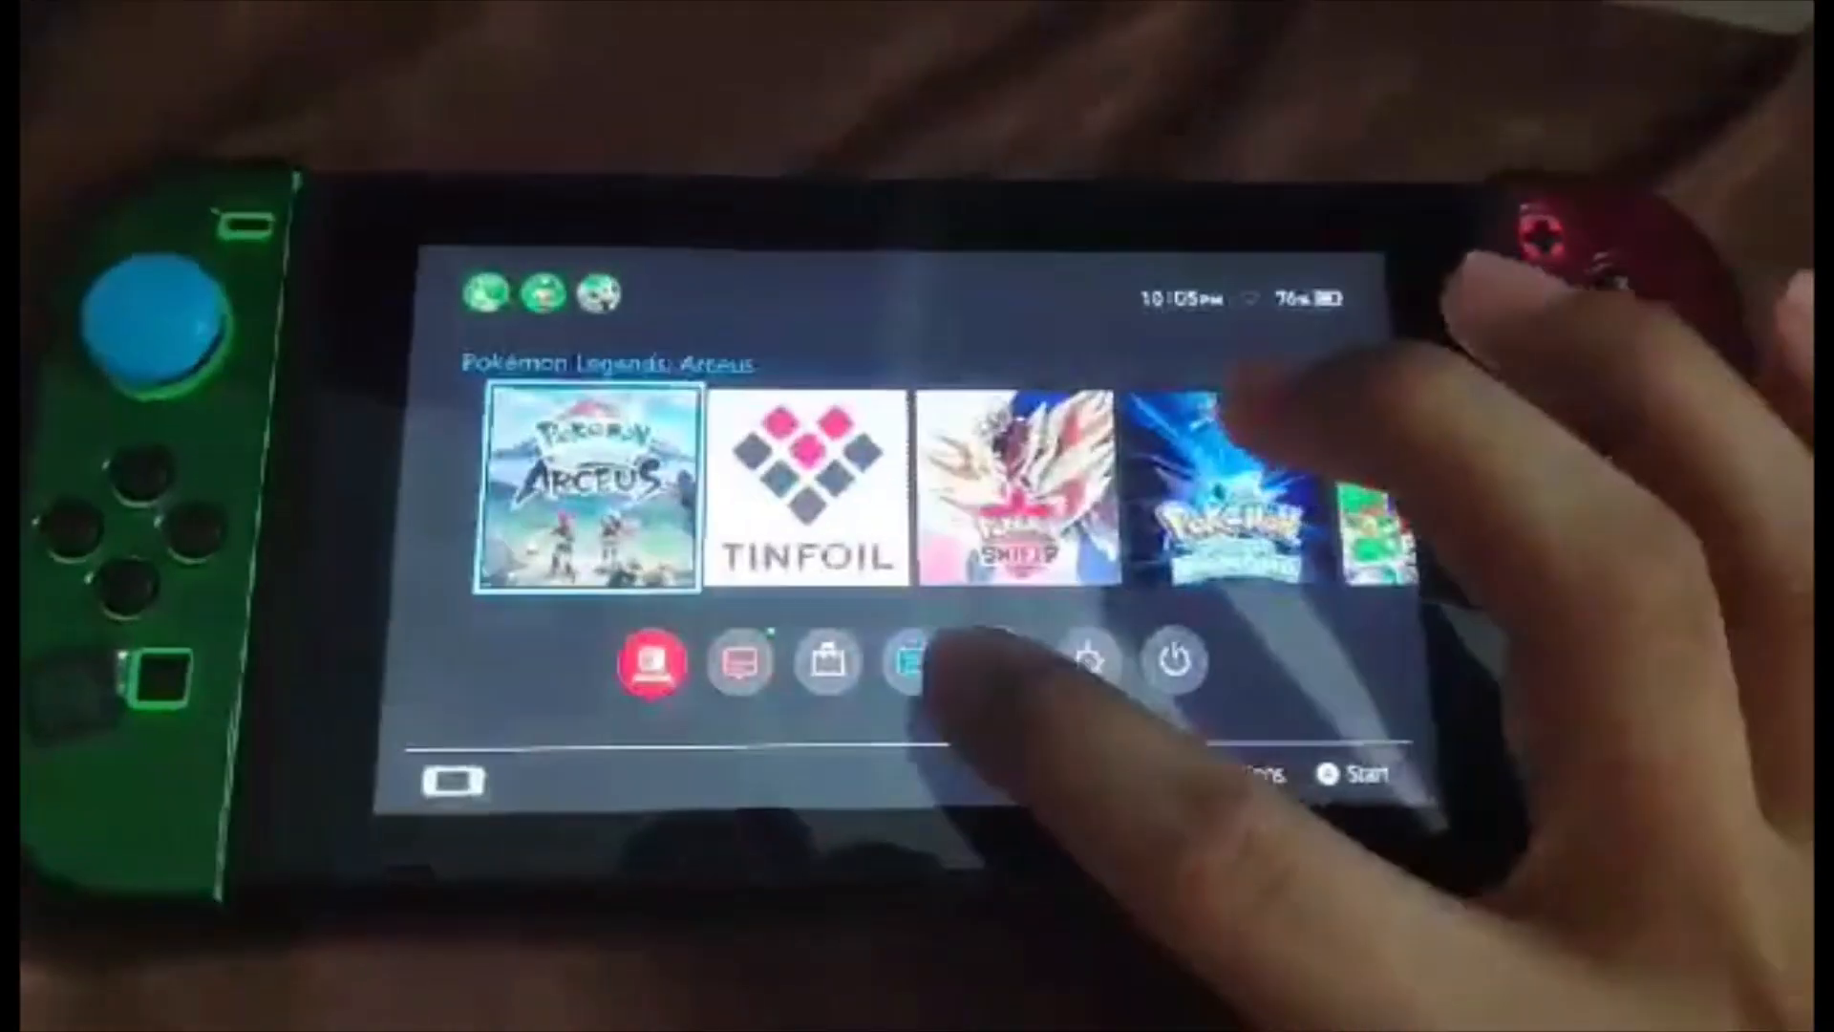